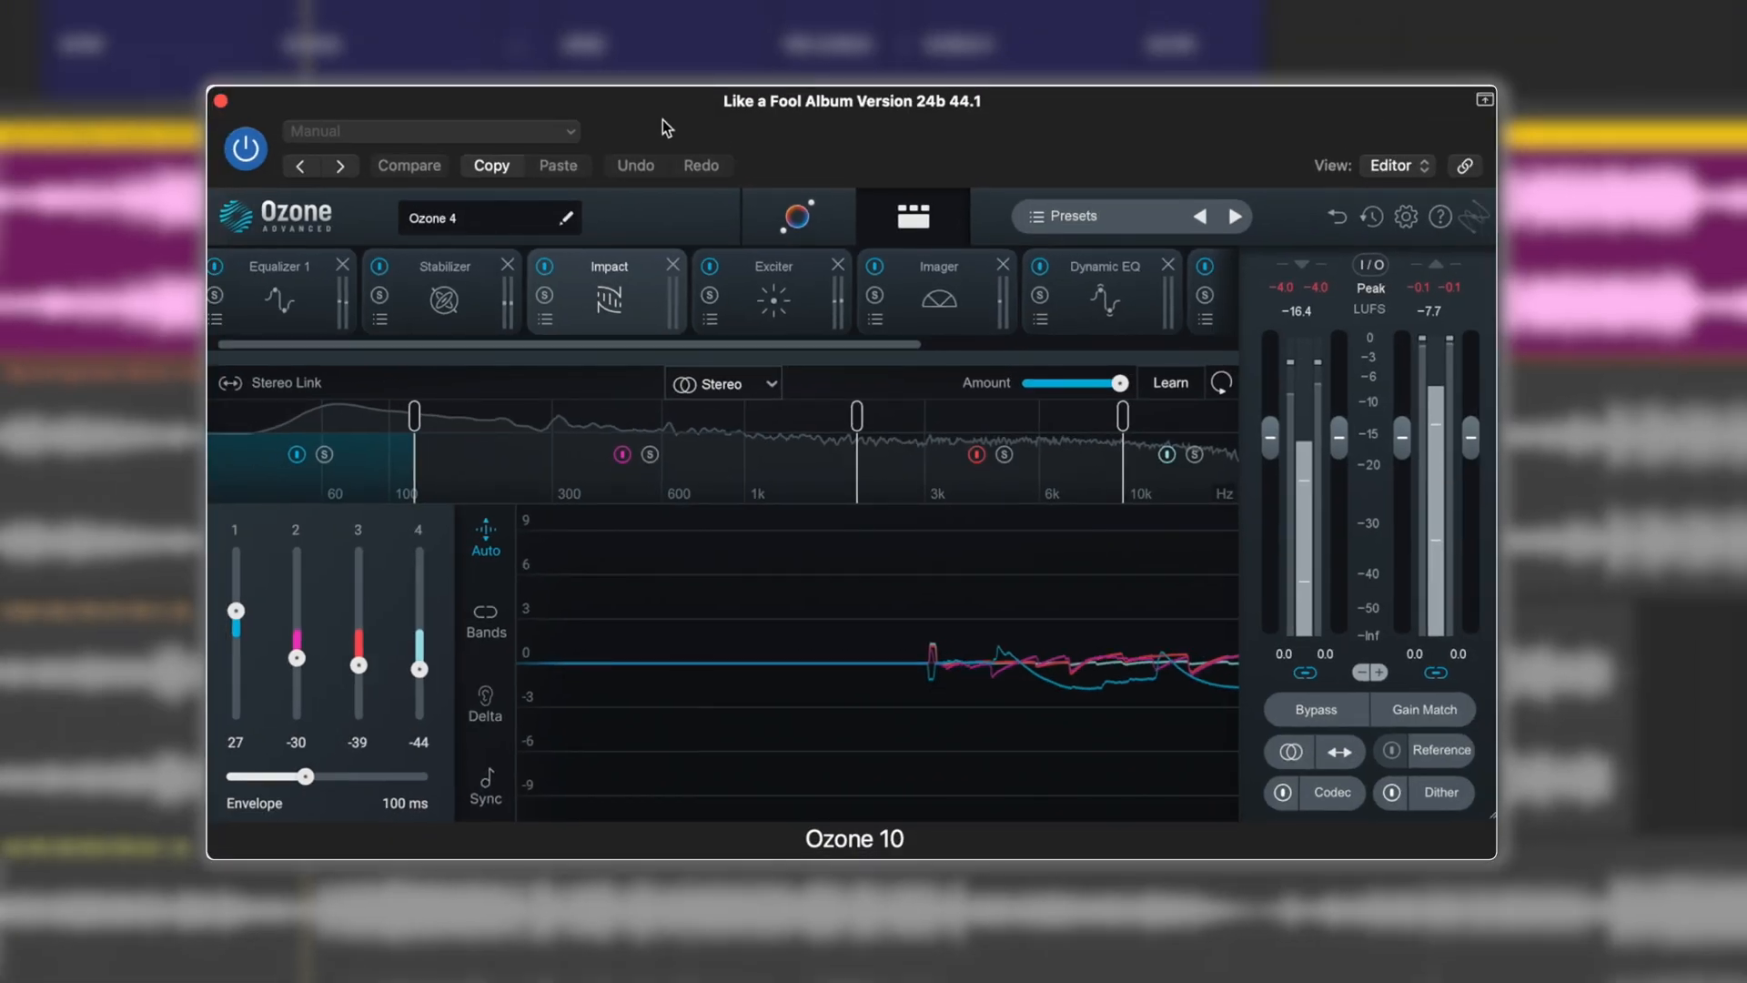
mouse_move(257, 391)
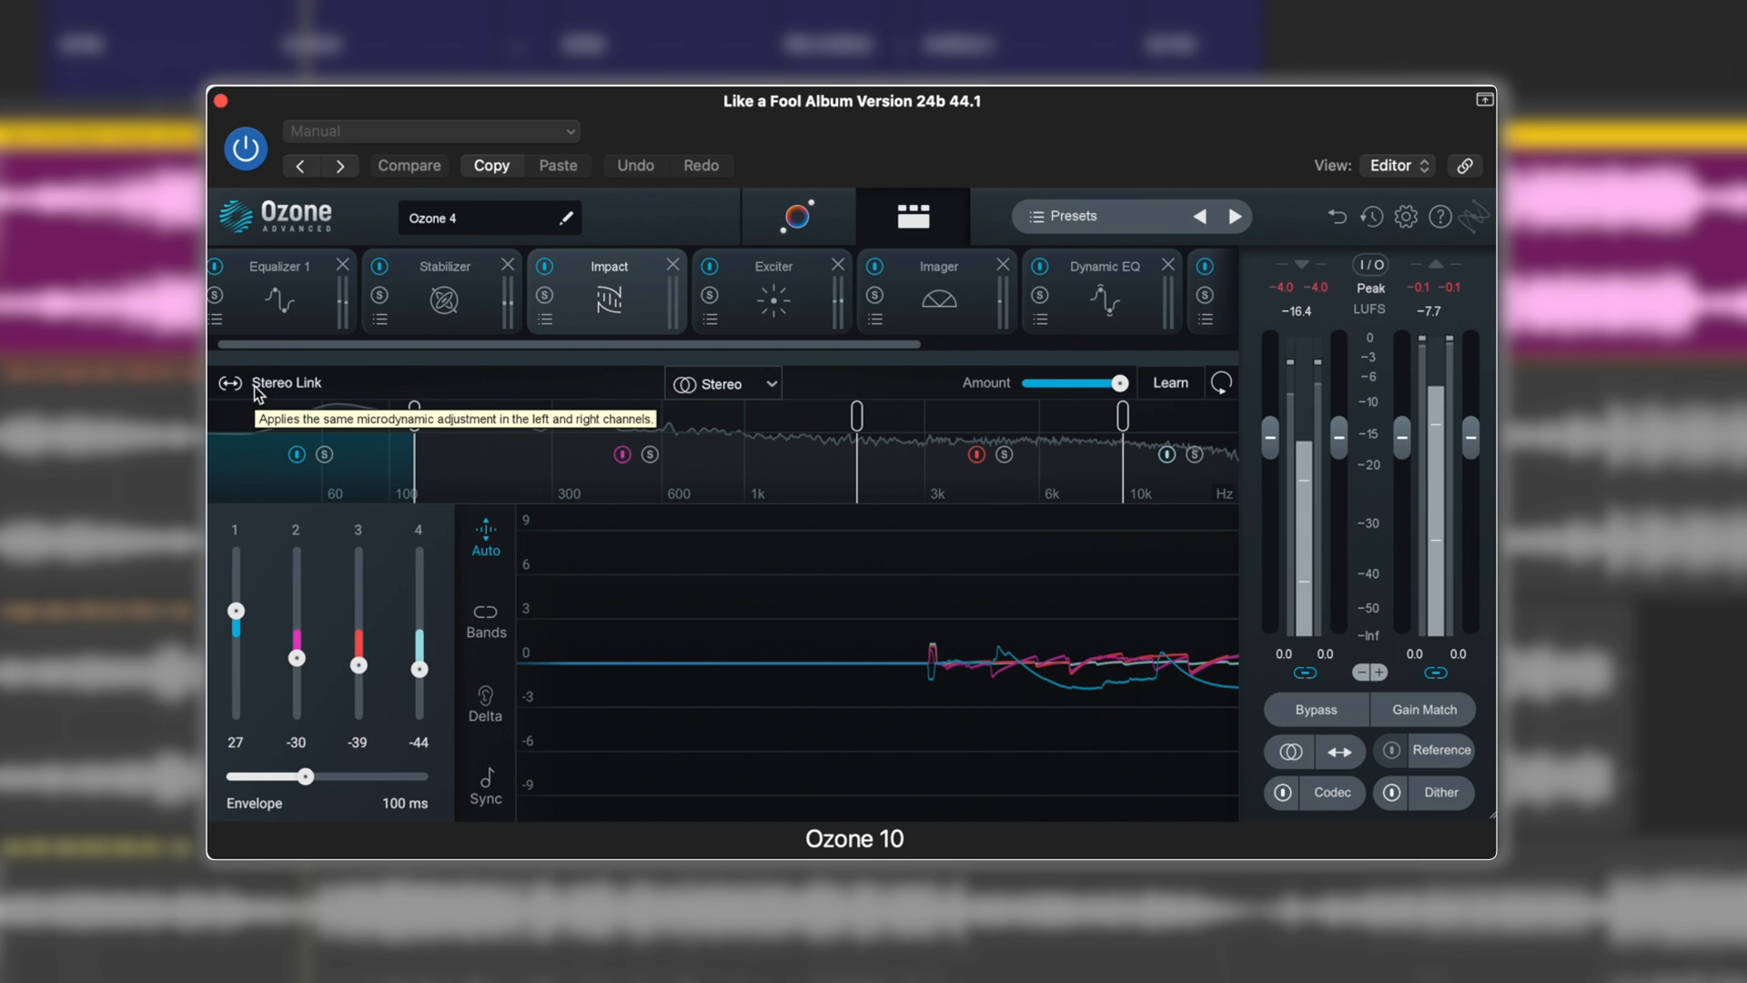
mouse_move(444, 377)
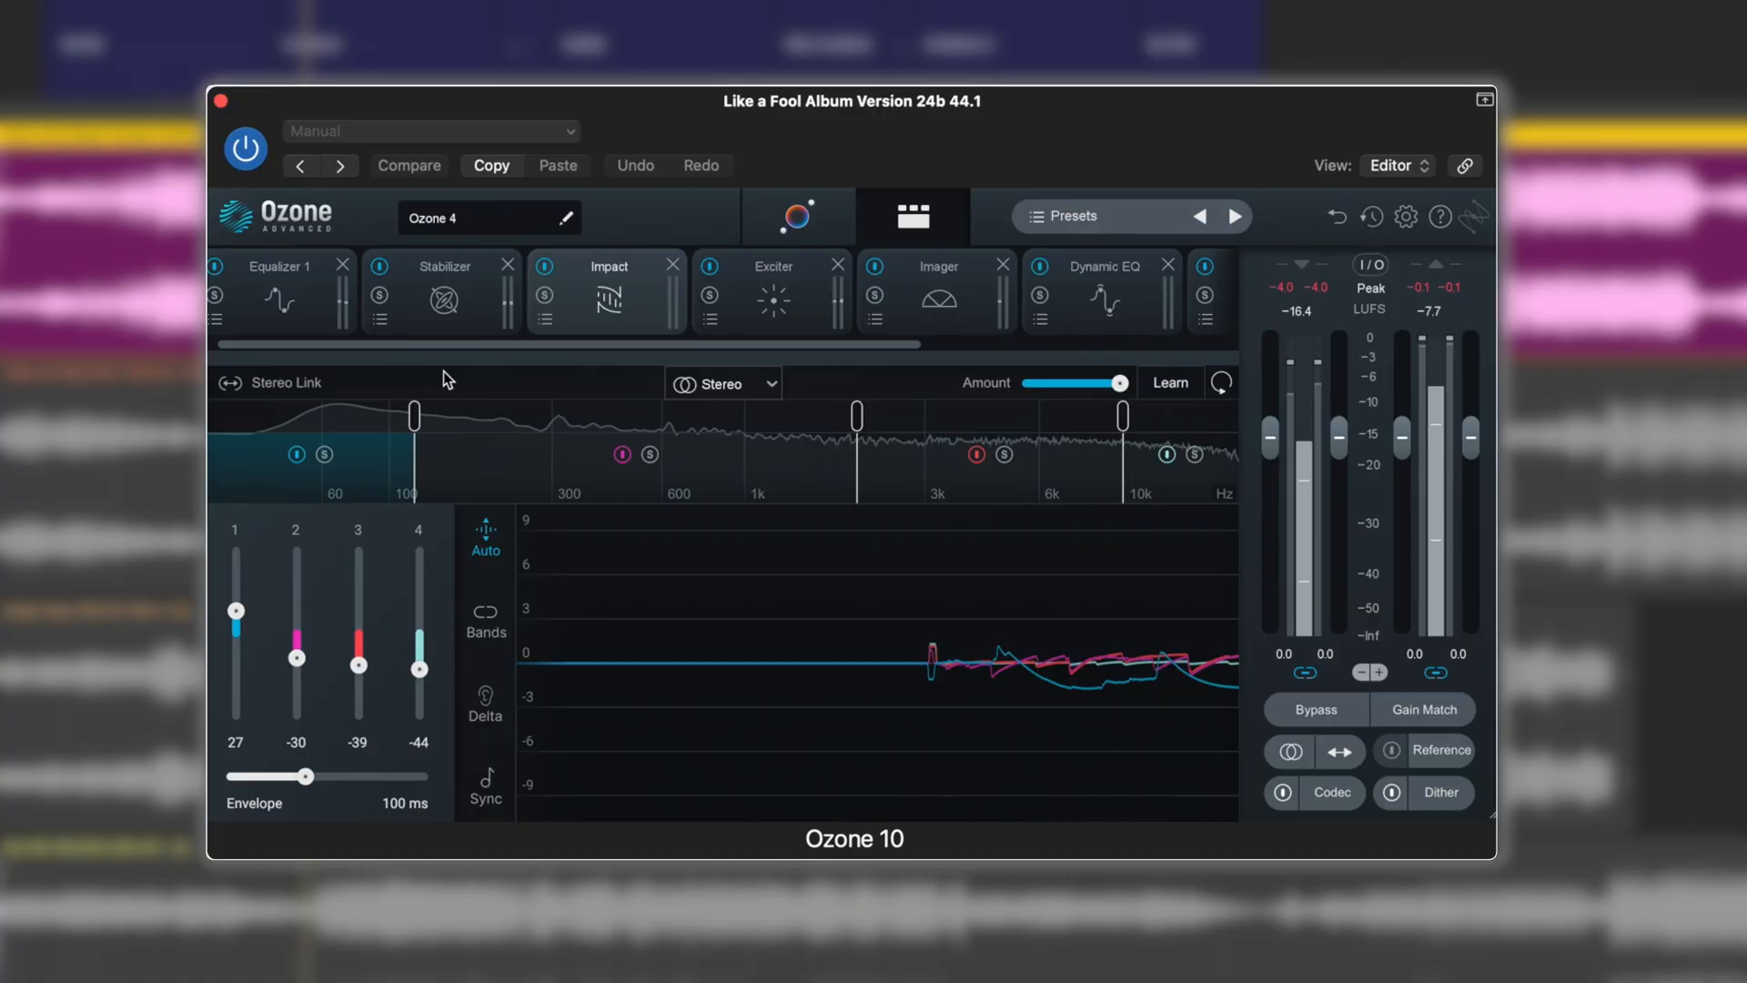
Keep Impact in Stereo mode, briefly check the assistant view, then set band 1 to 44.
click(722, 383)
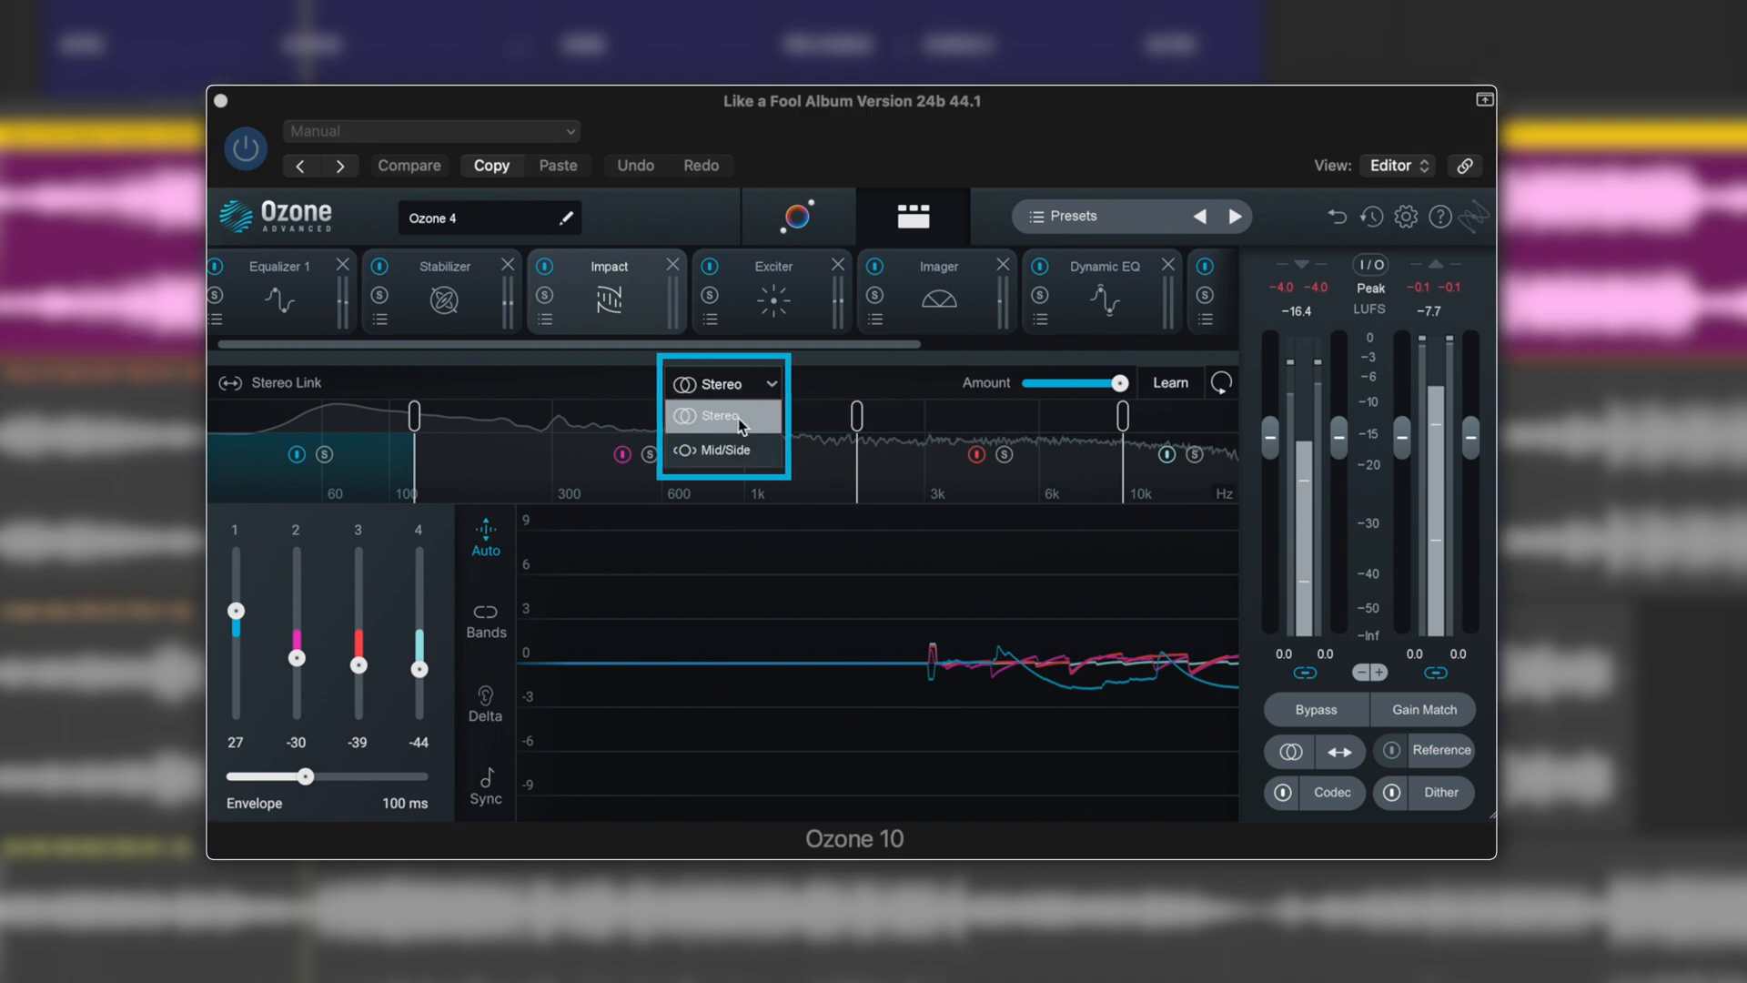
click(721, 416)
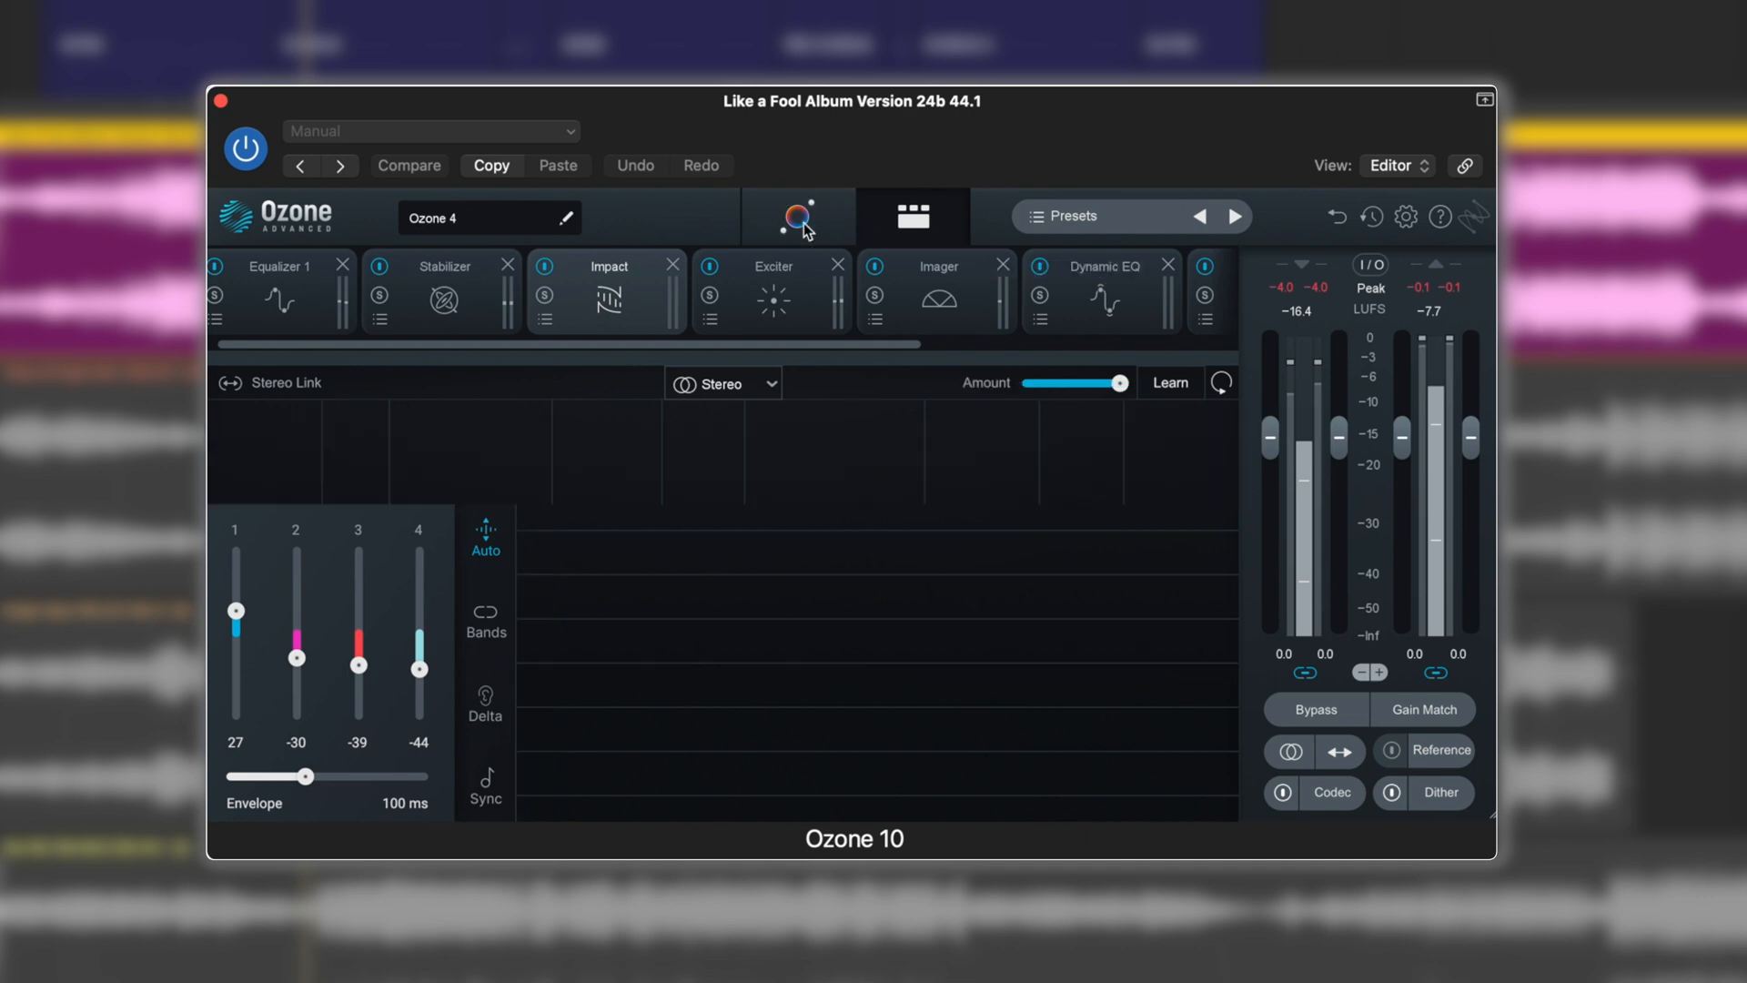
click(794, 217)
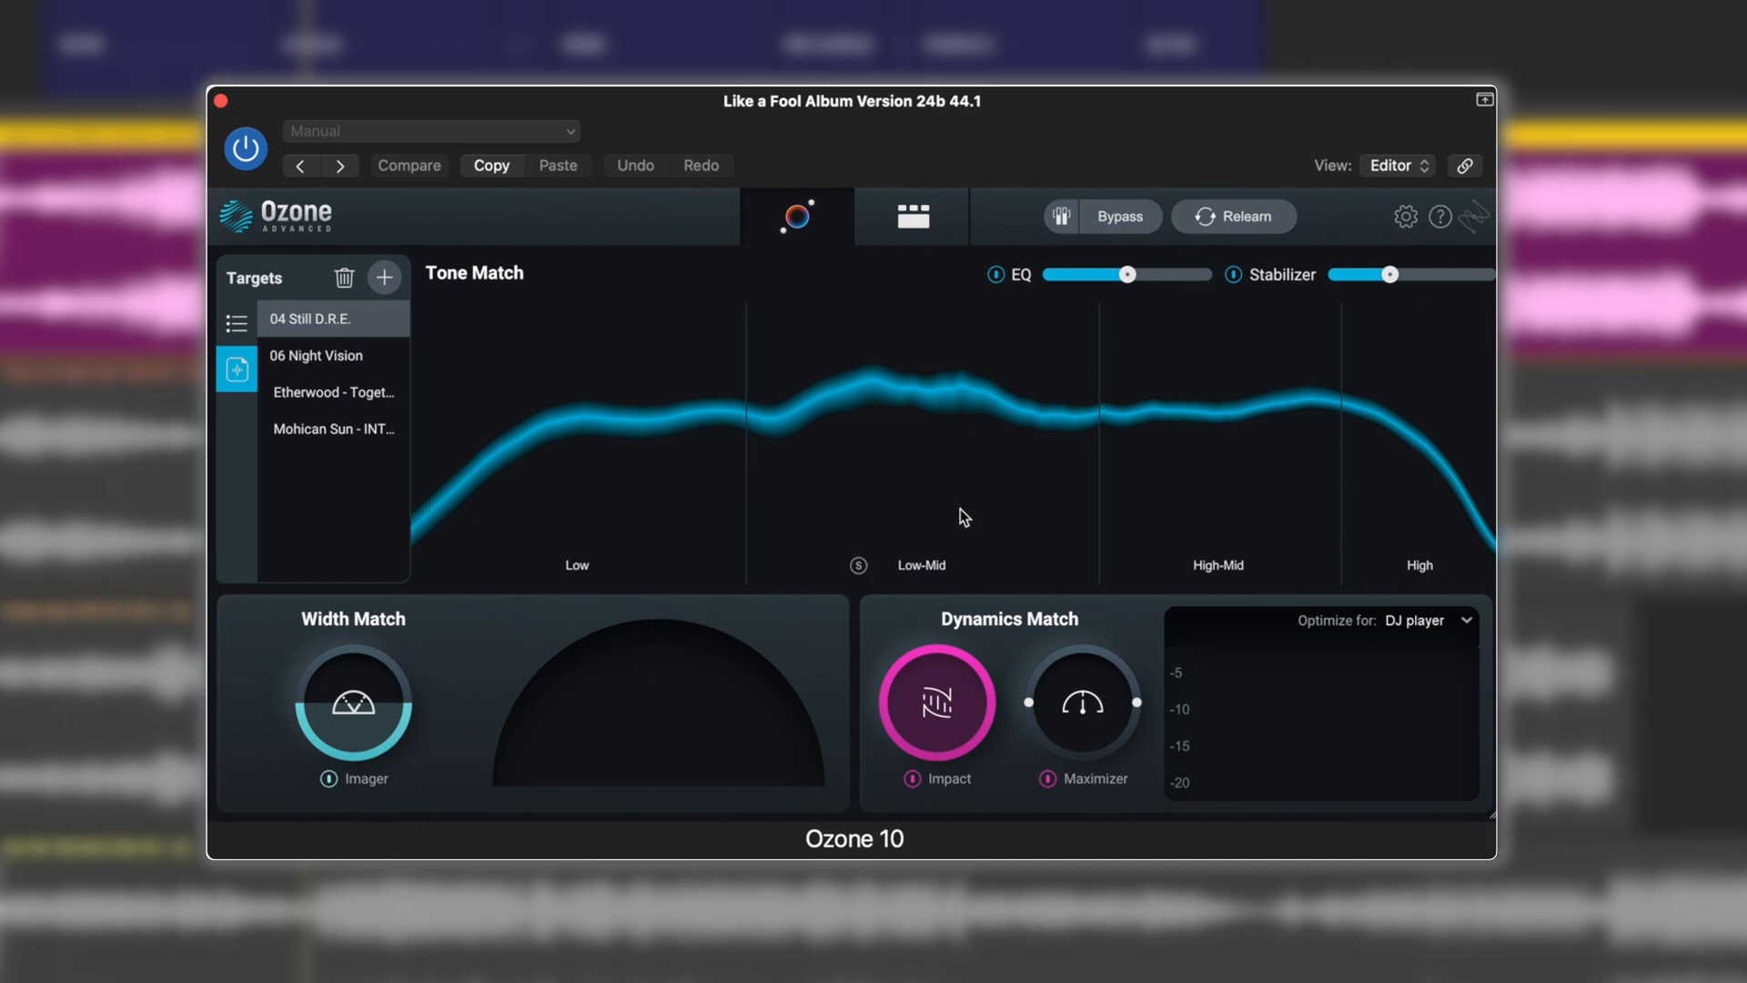
click(910, 216)
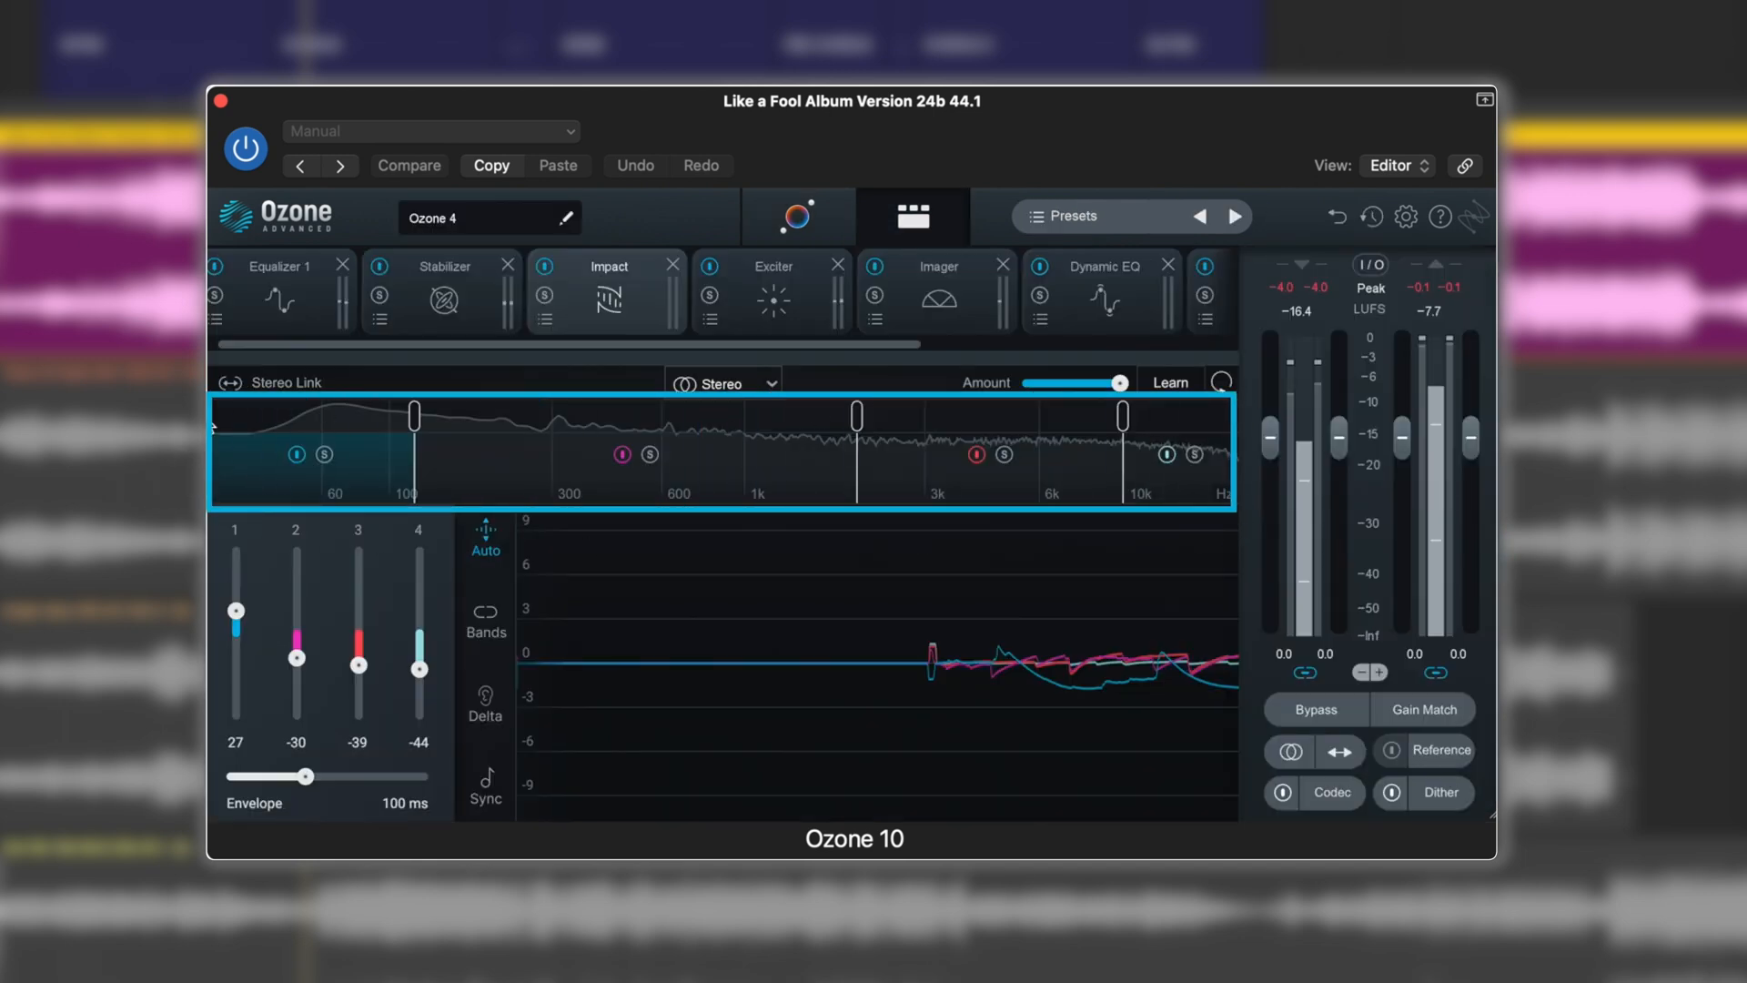
mouse_move(390, 427)
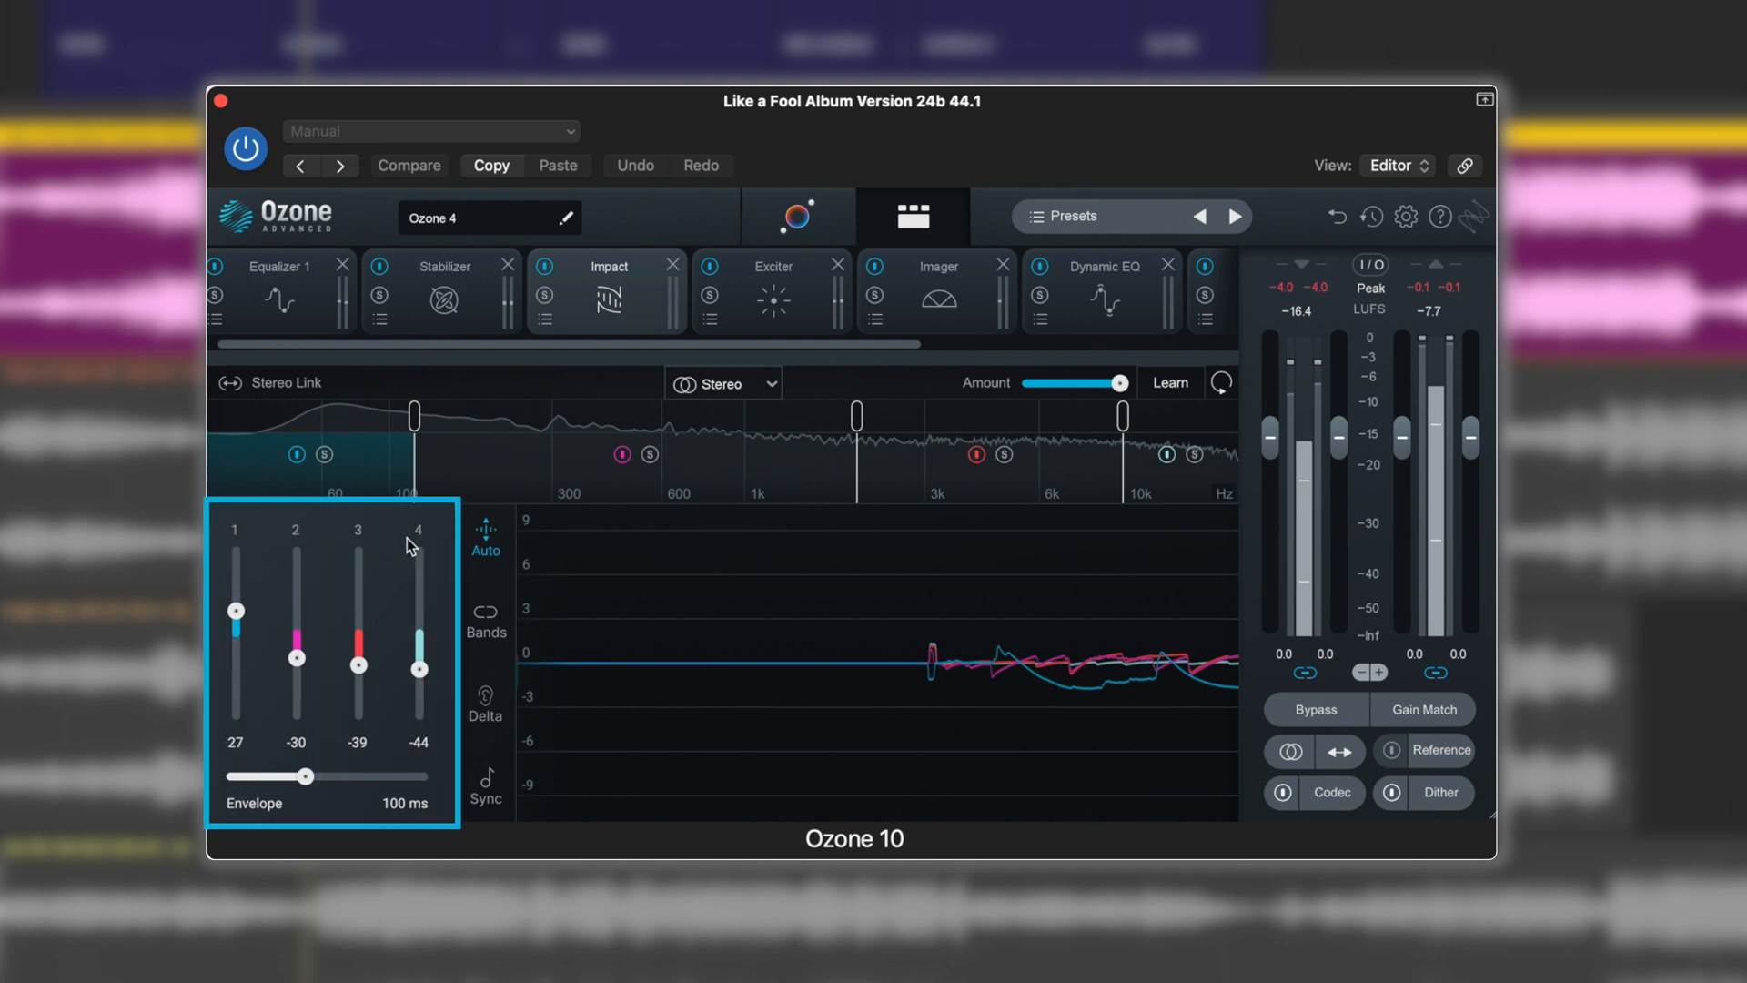
mouse_move(526, 562)
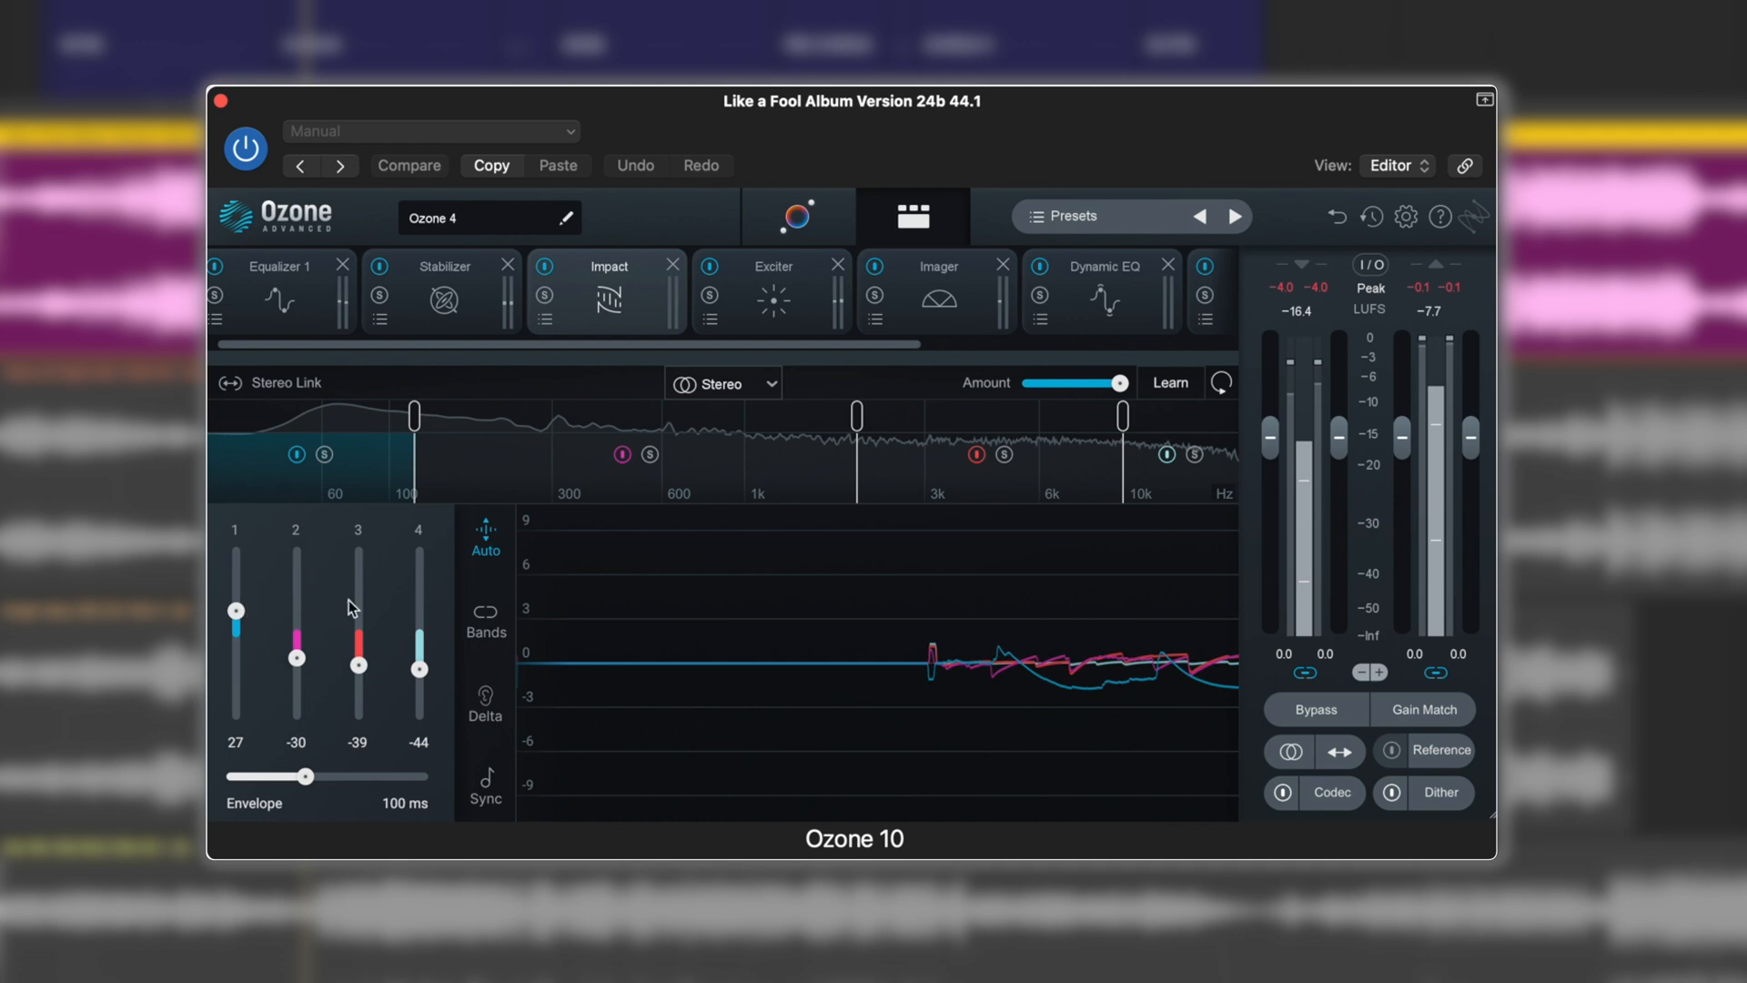
mouse_move(367, 753)
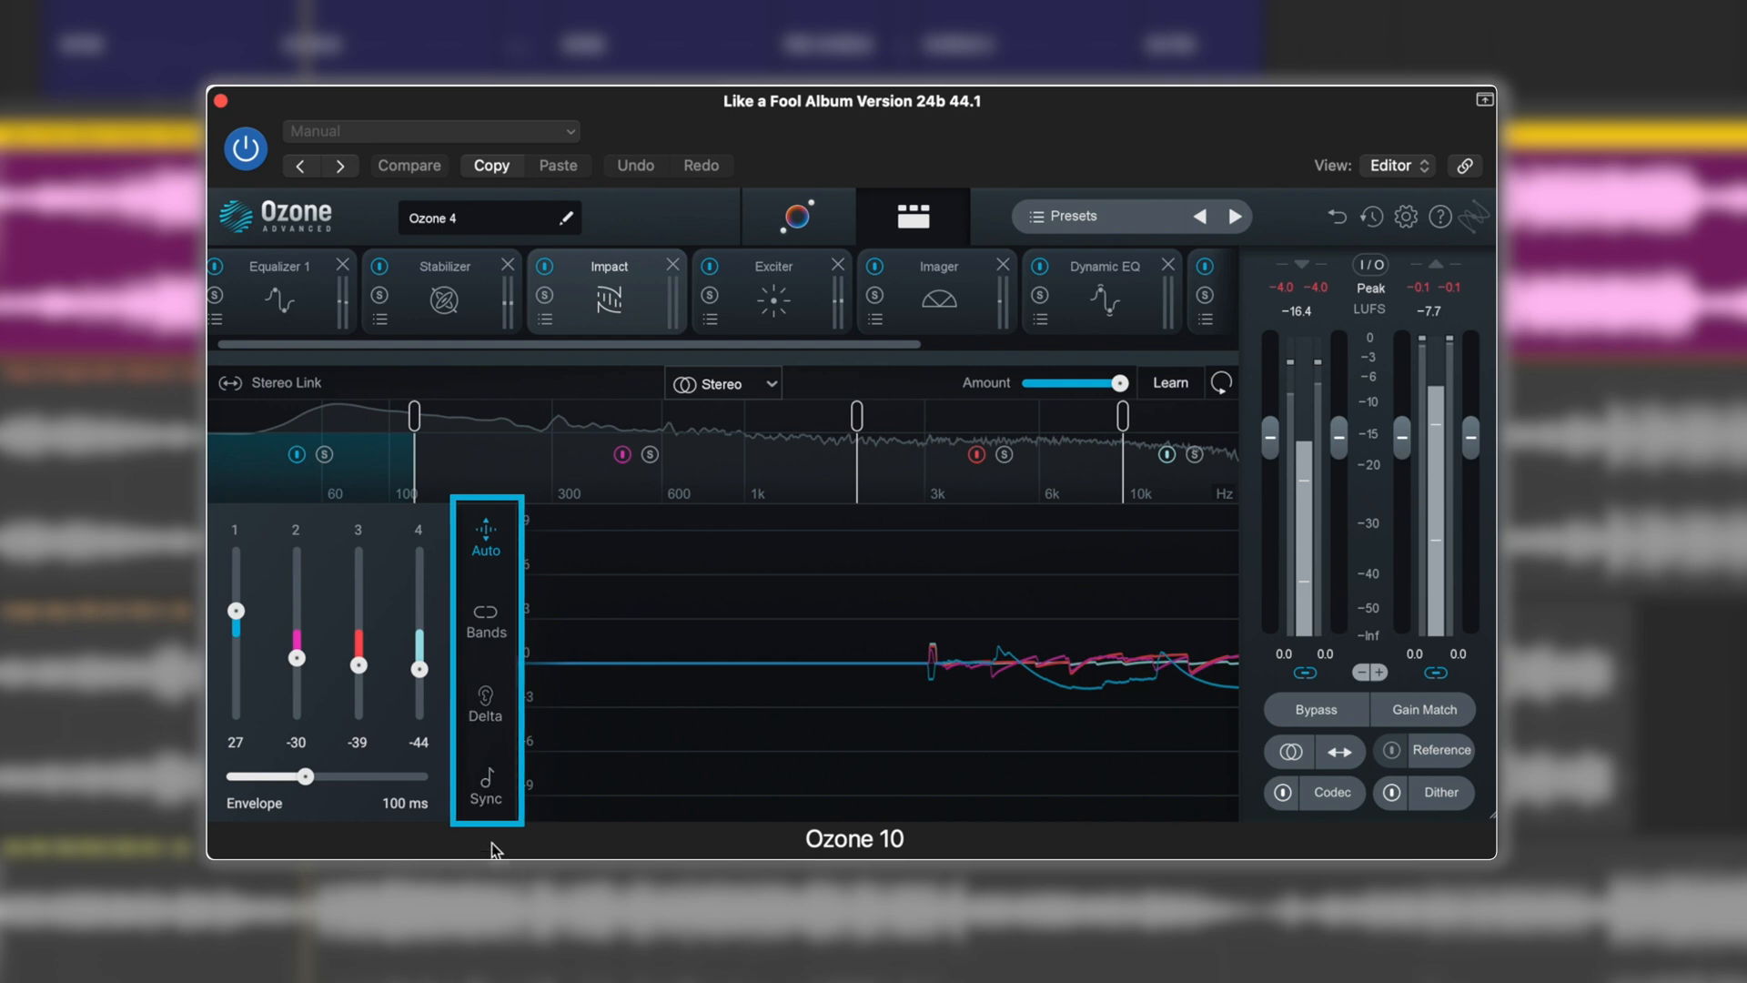
mouse_move(577, 513)
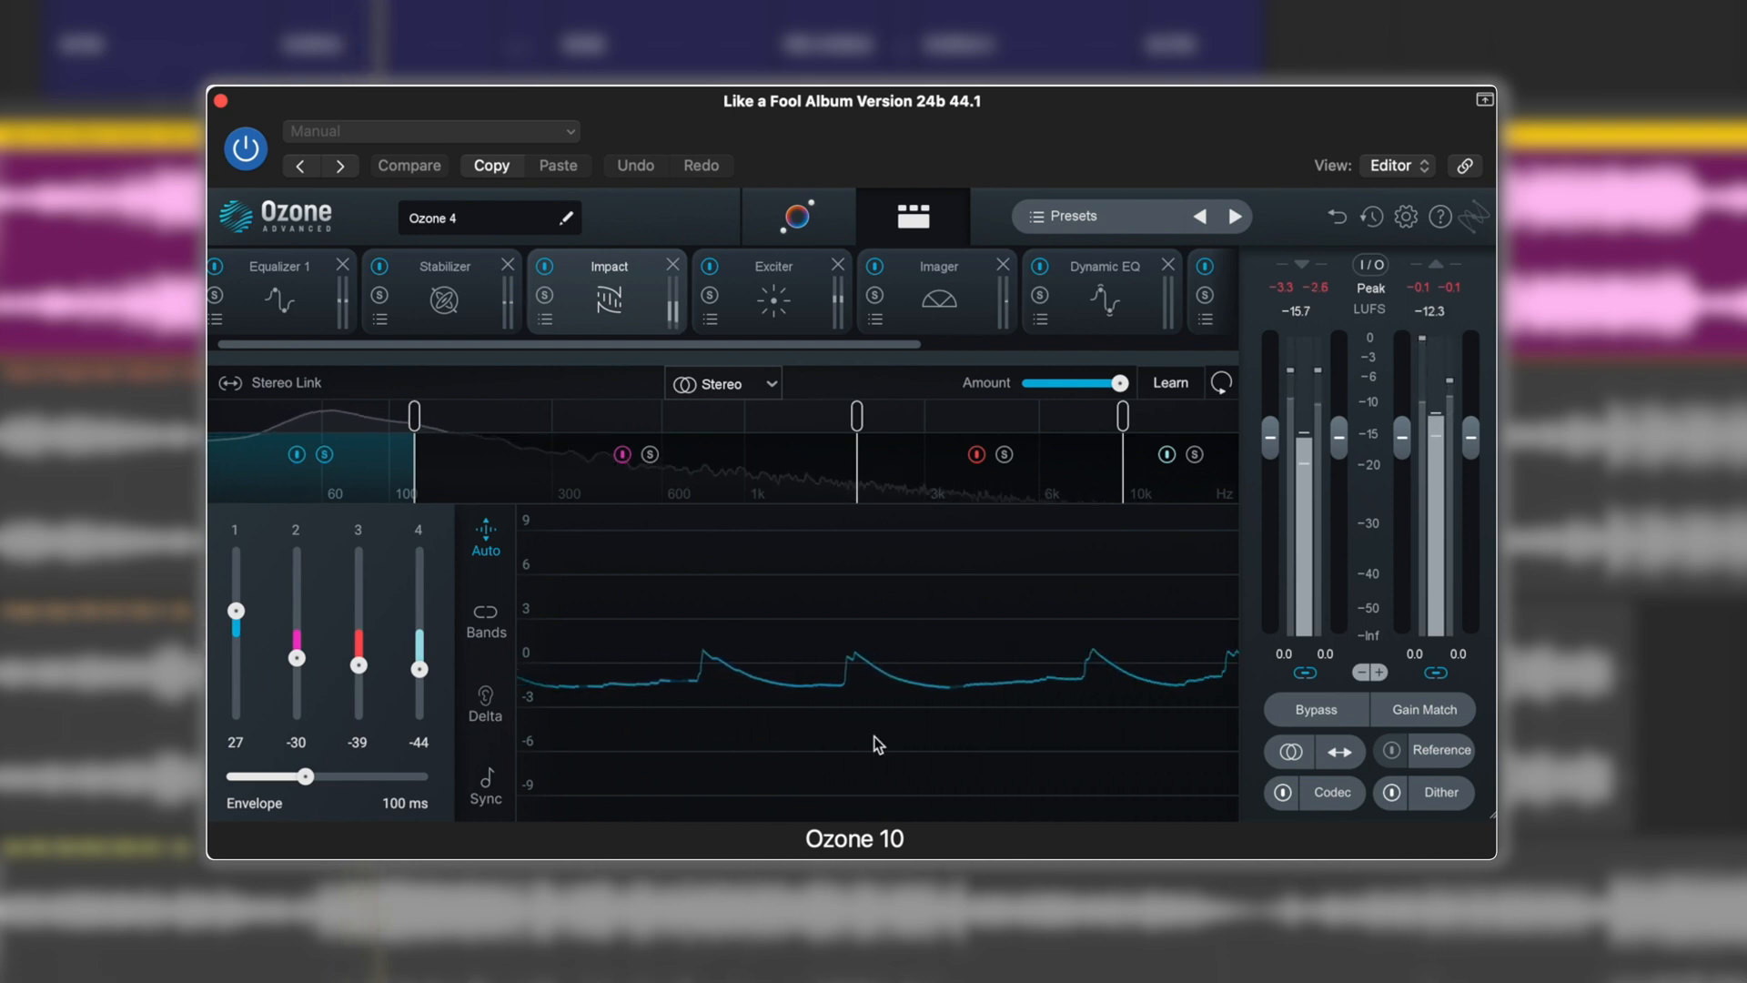
mouse_move(453, 709)
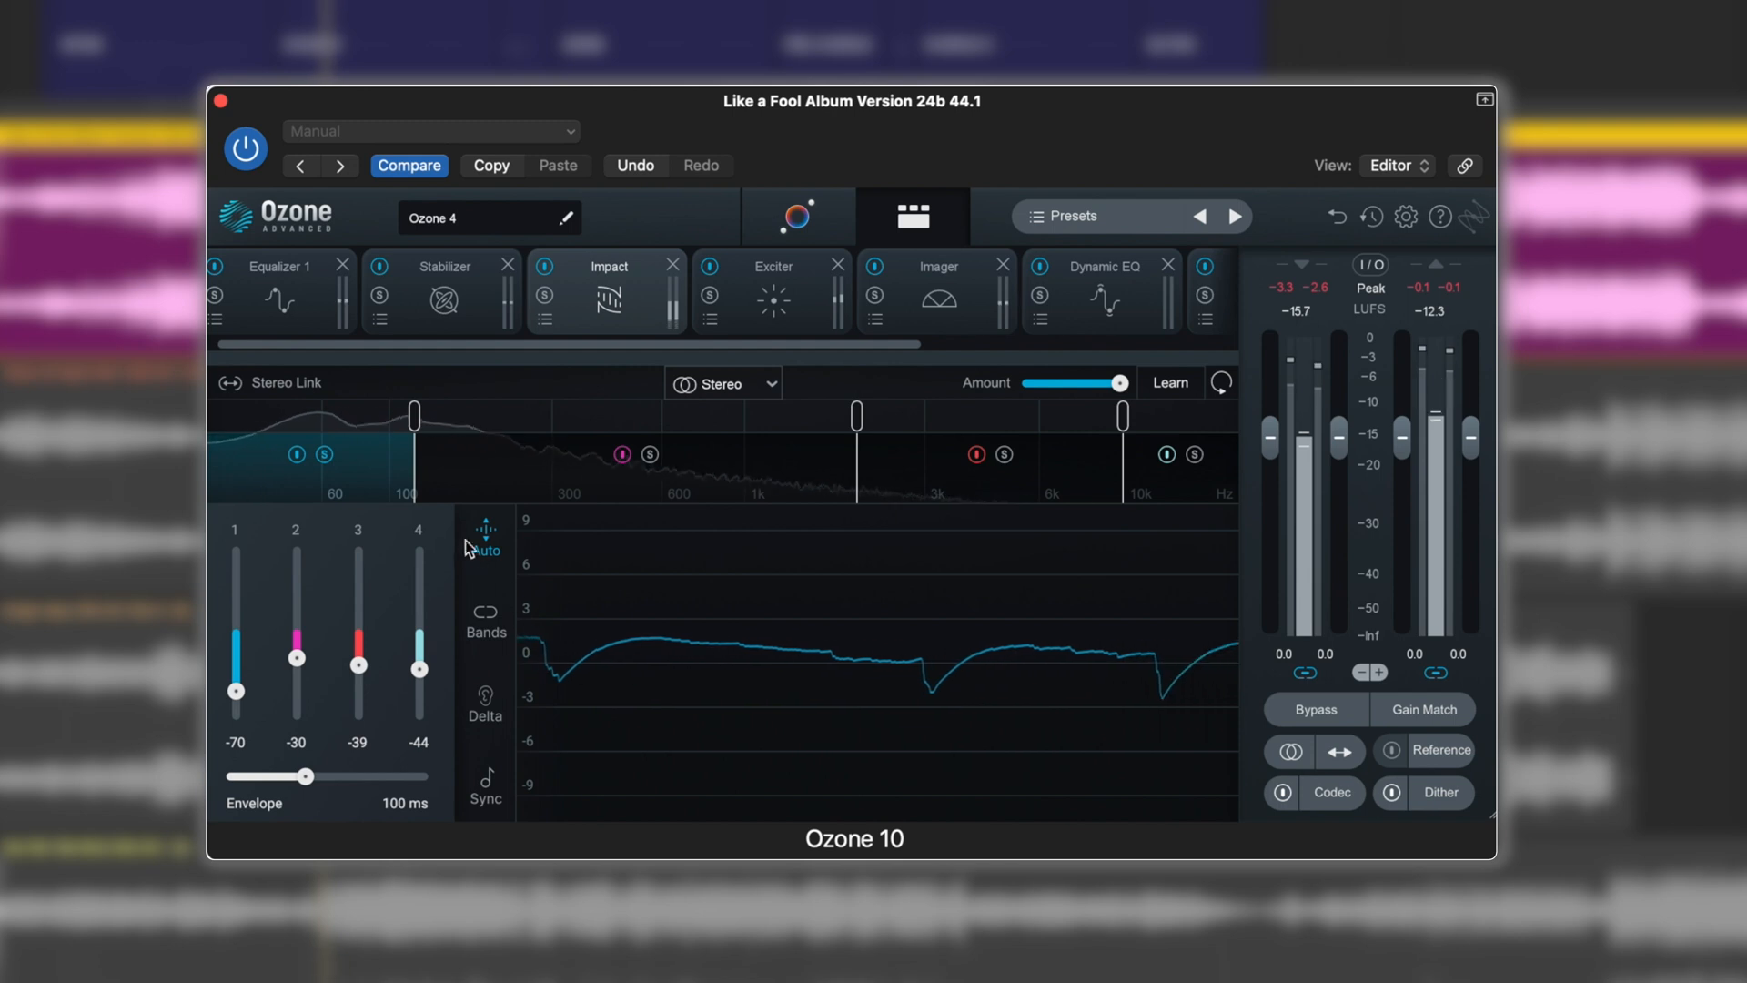
mouse_move(485, 535)
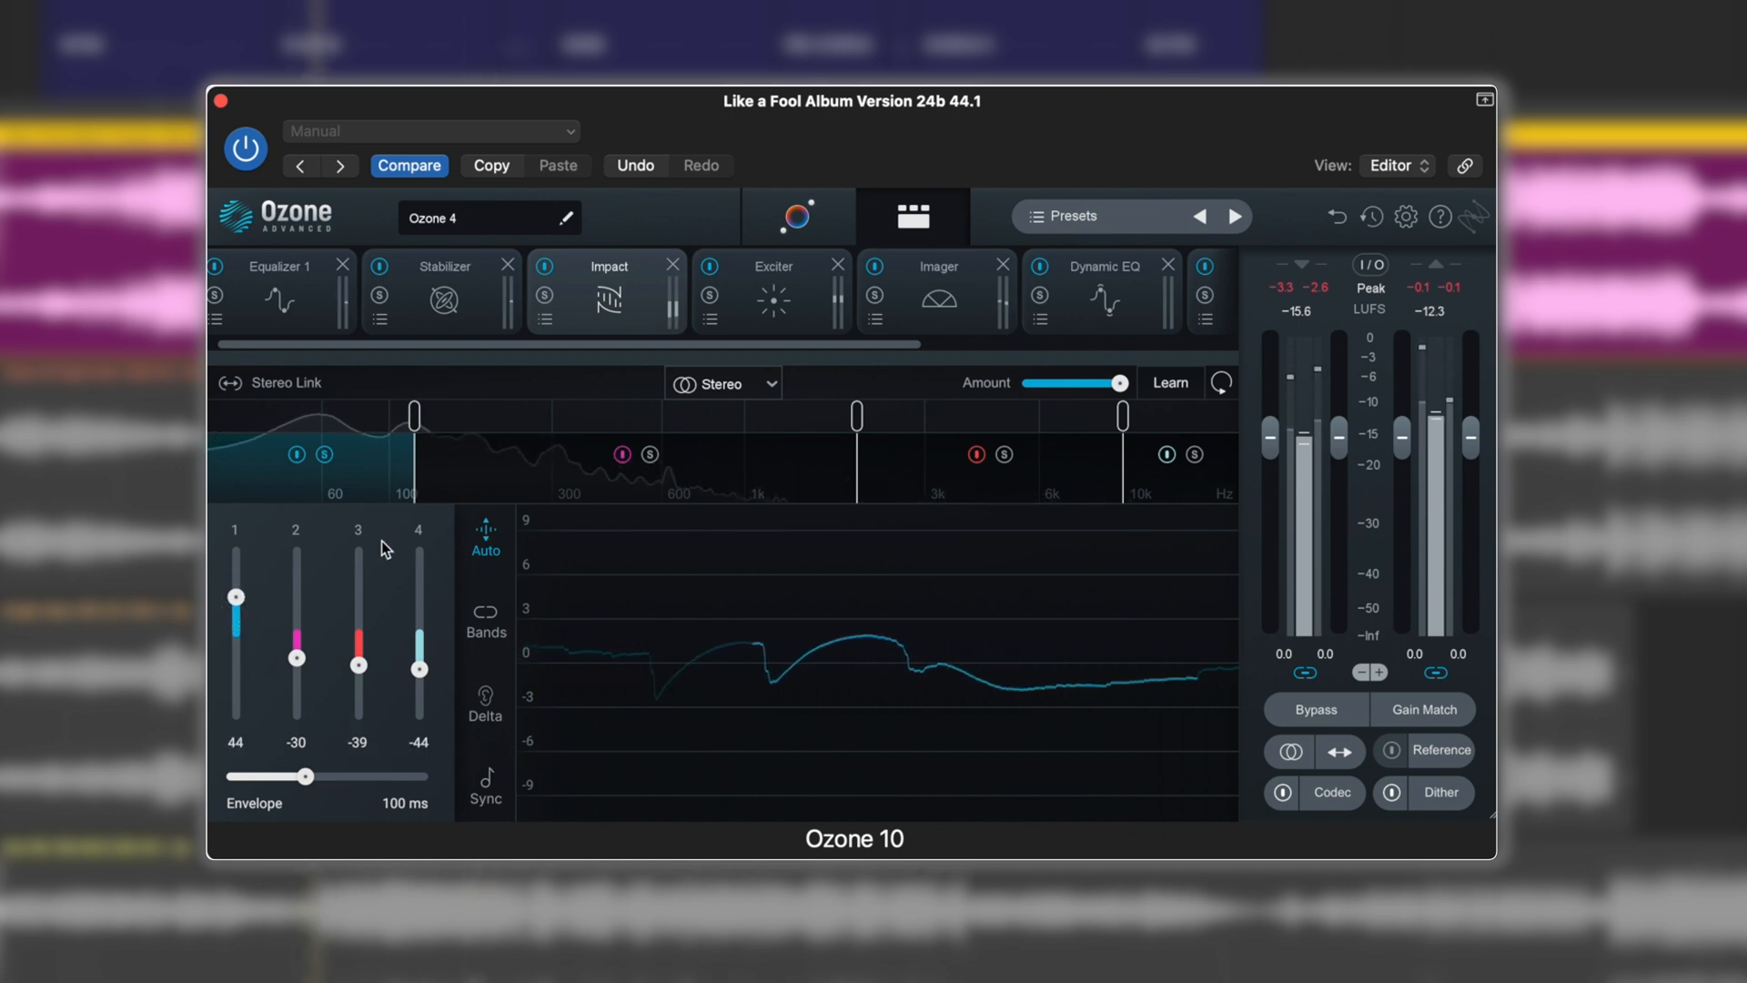
click(620, 453)
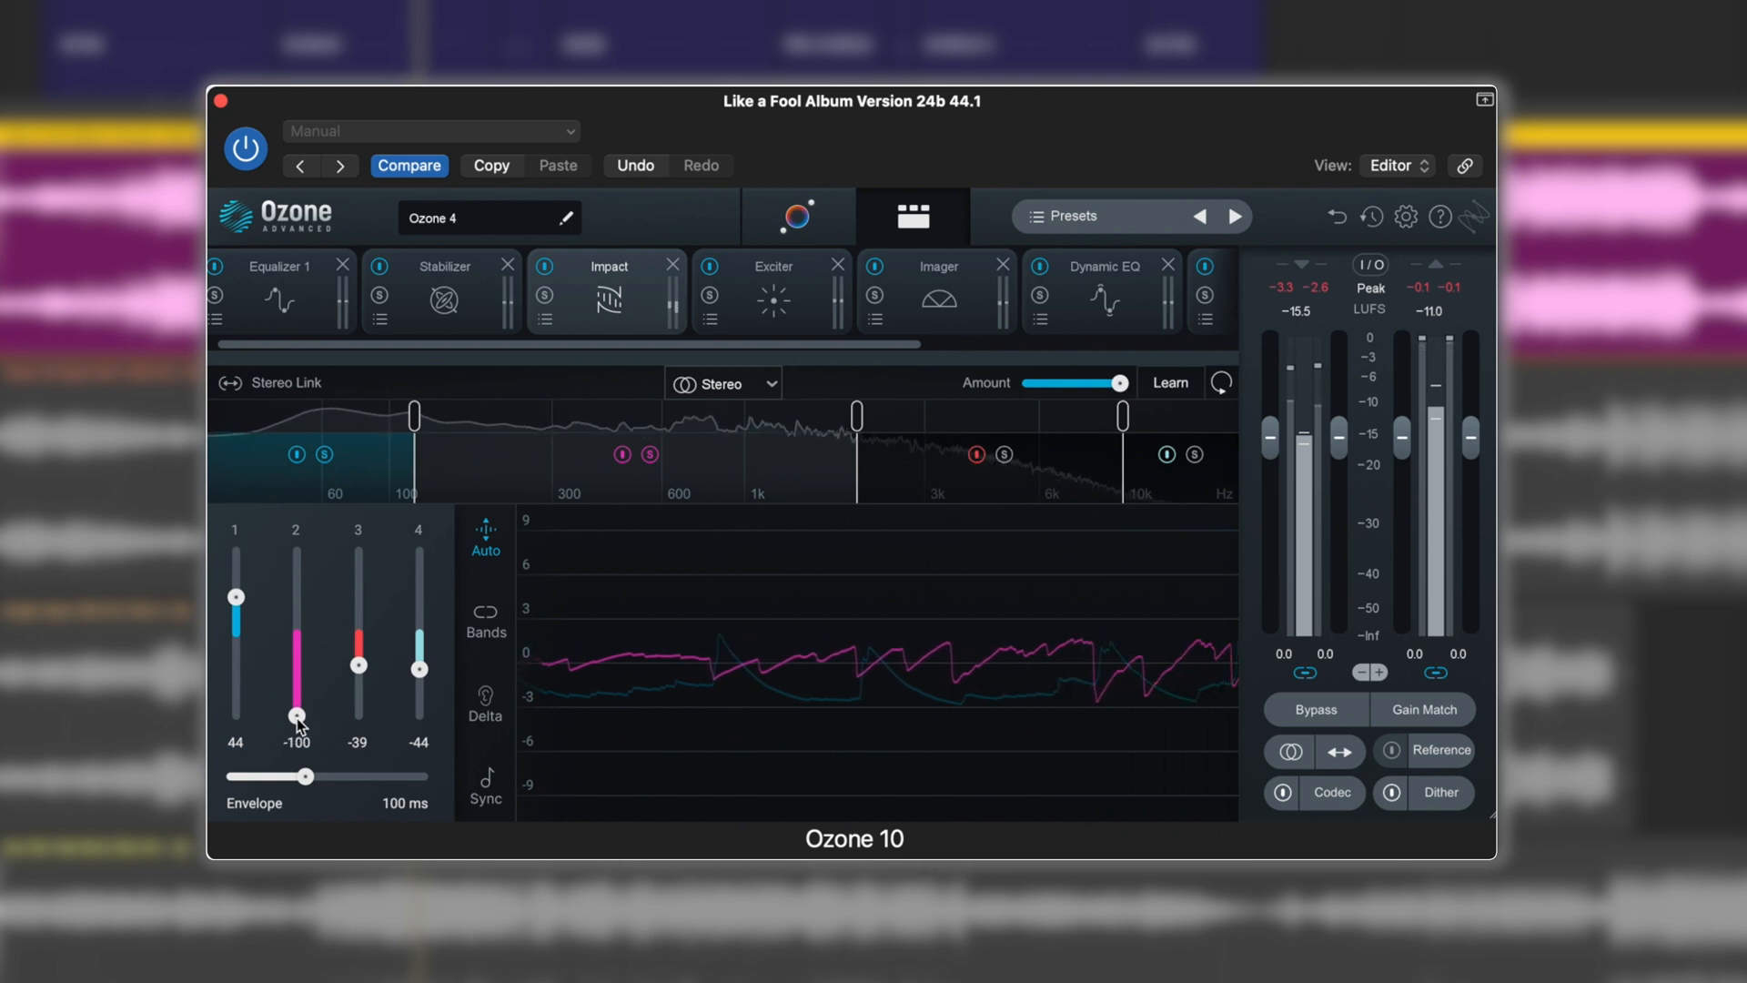
mouse_move(298, 716)
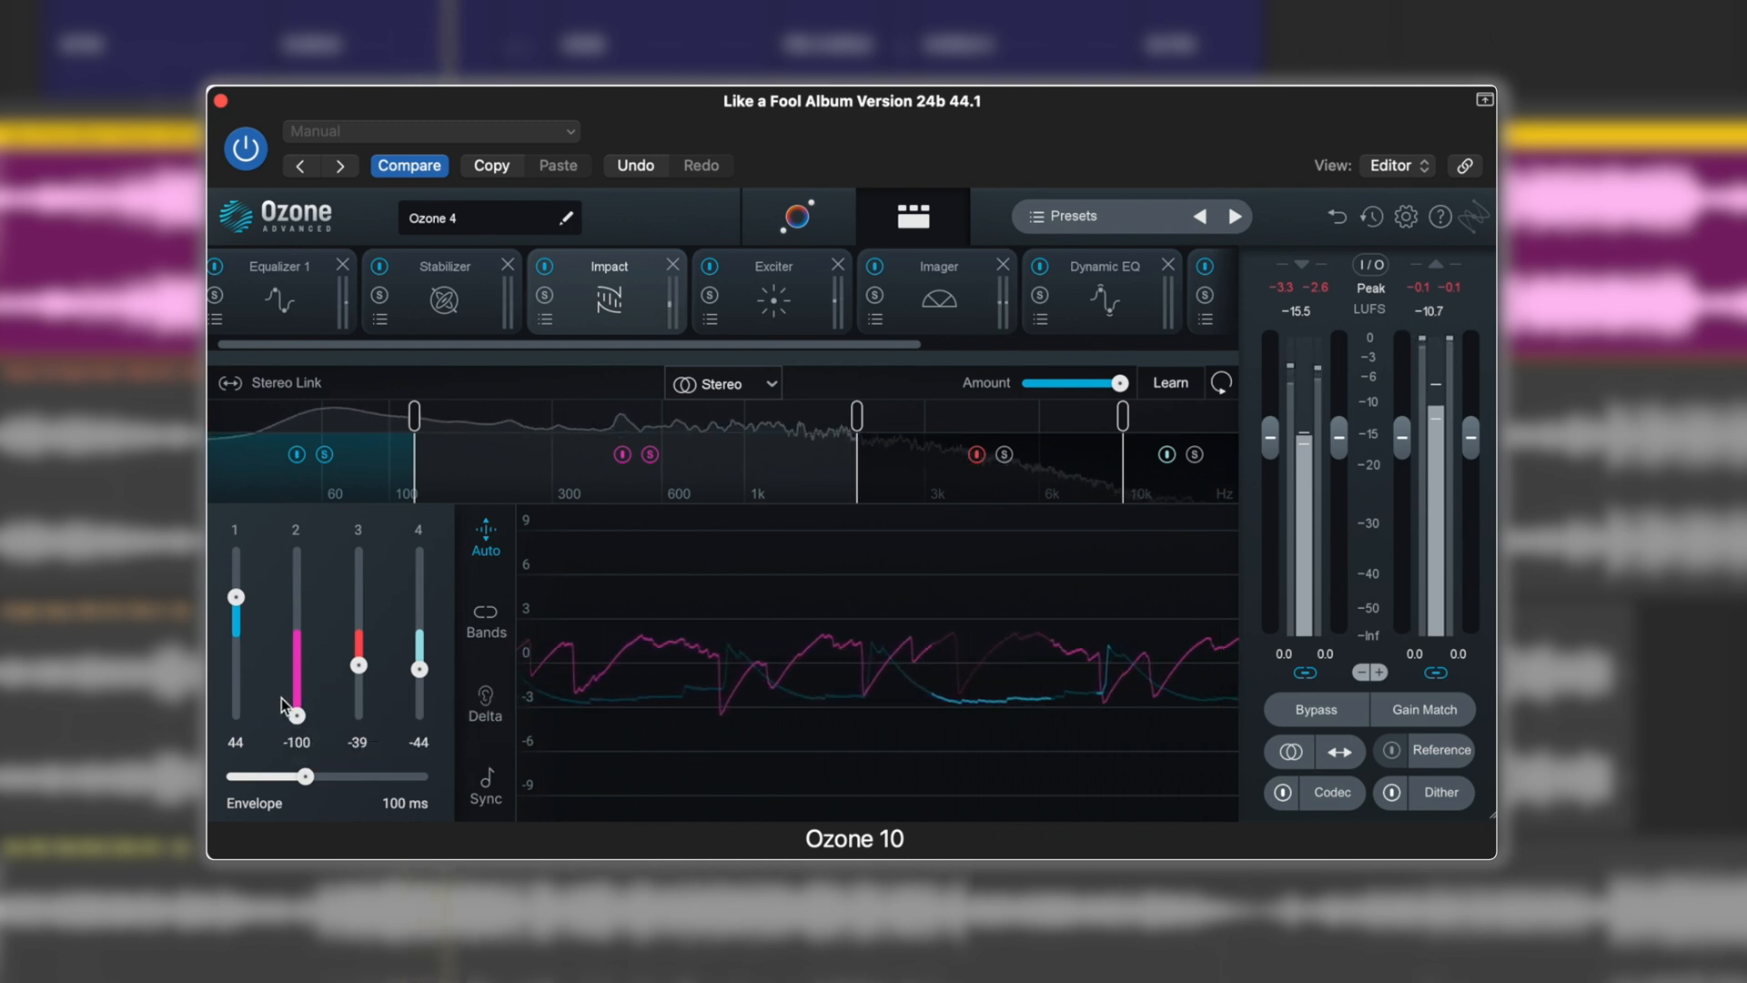
mouse_move(838, 708)
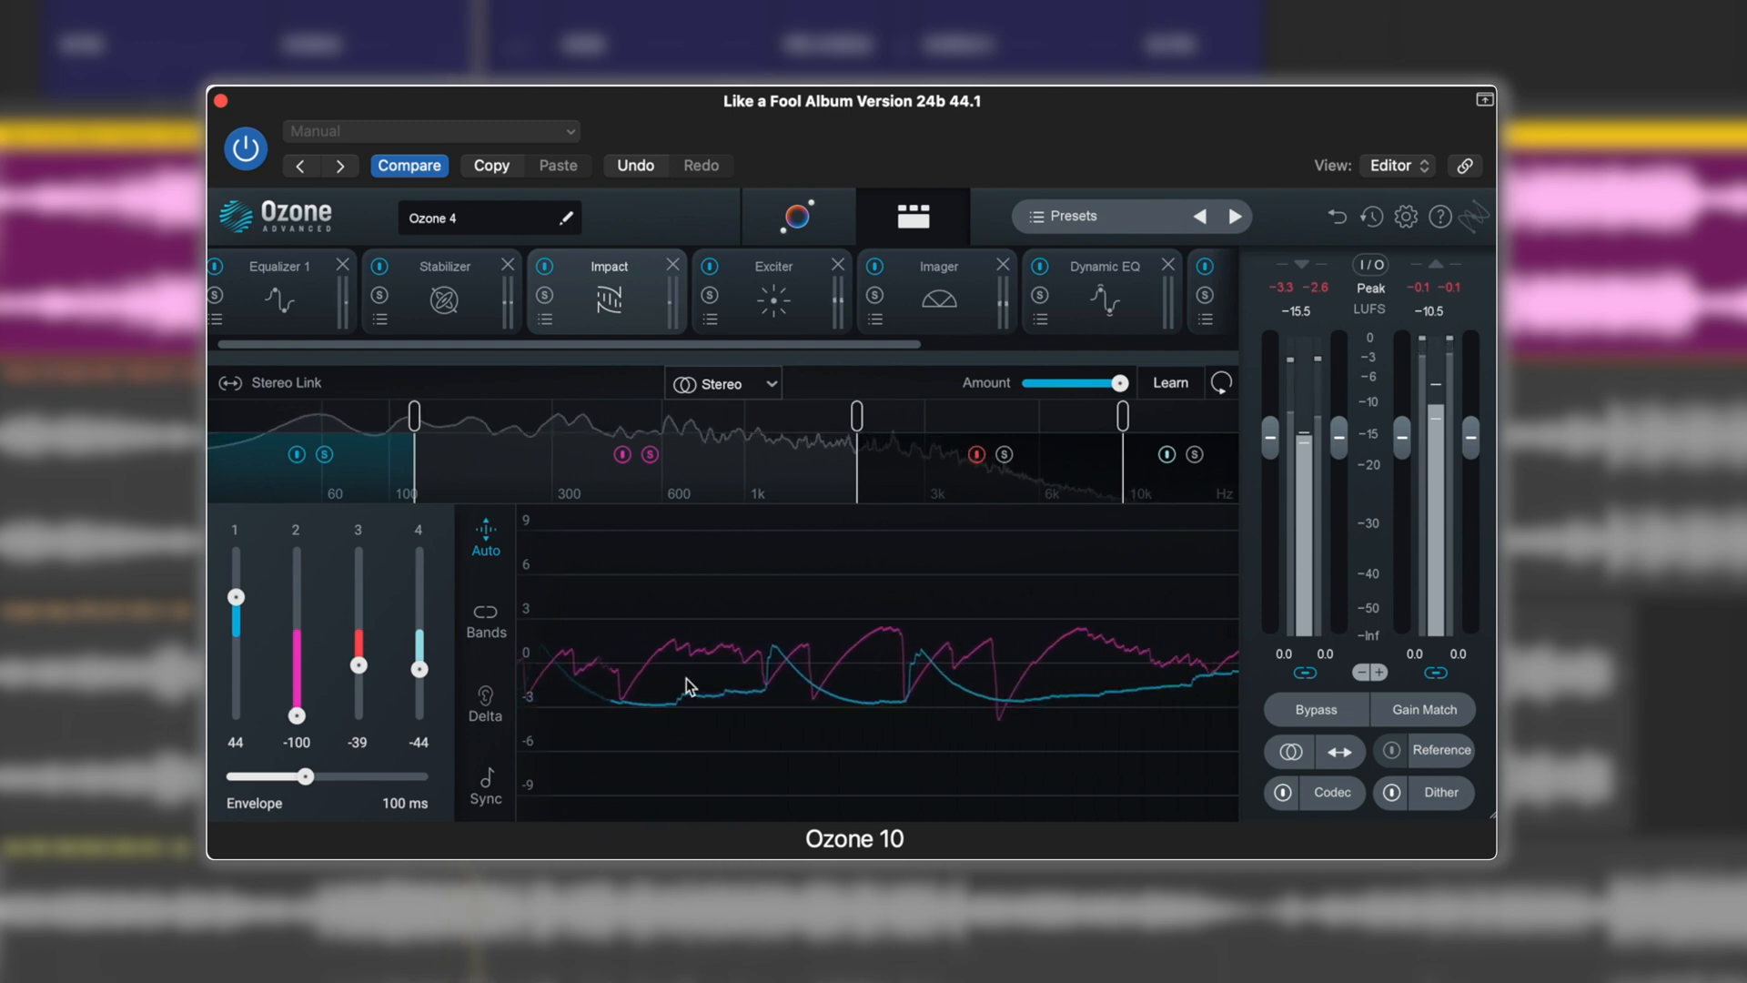
Pull Impact band 2 all the way down to -100.
click(323, 453)
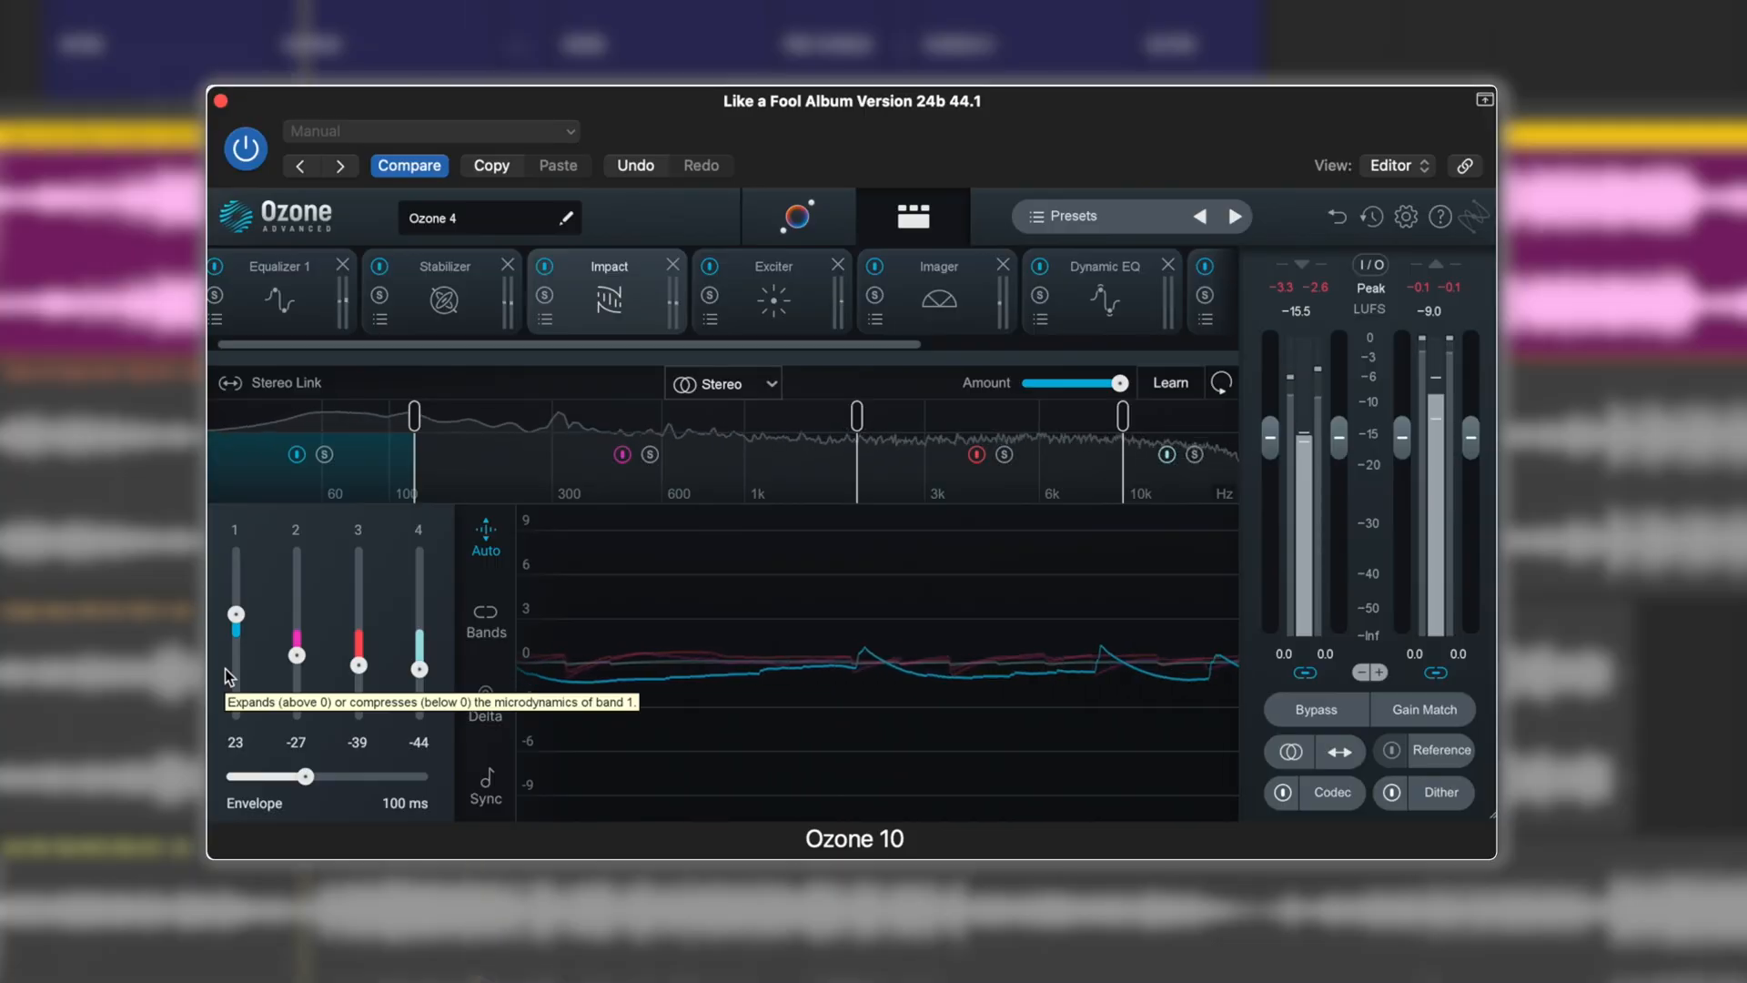
mouse_move(442, 649)
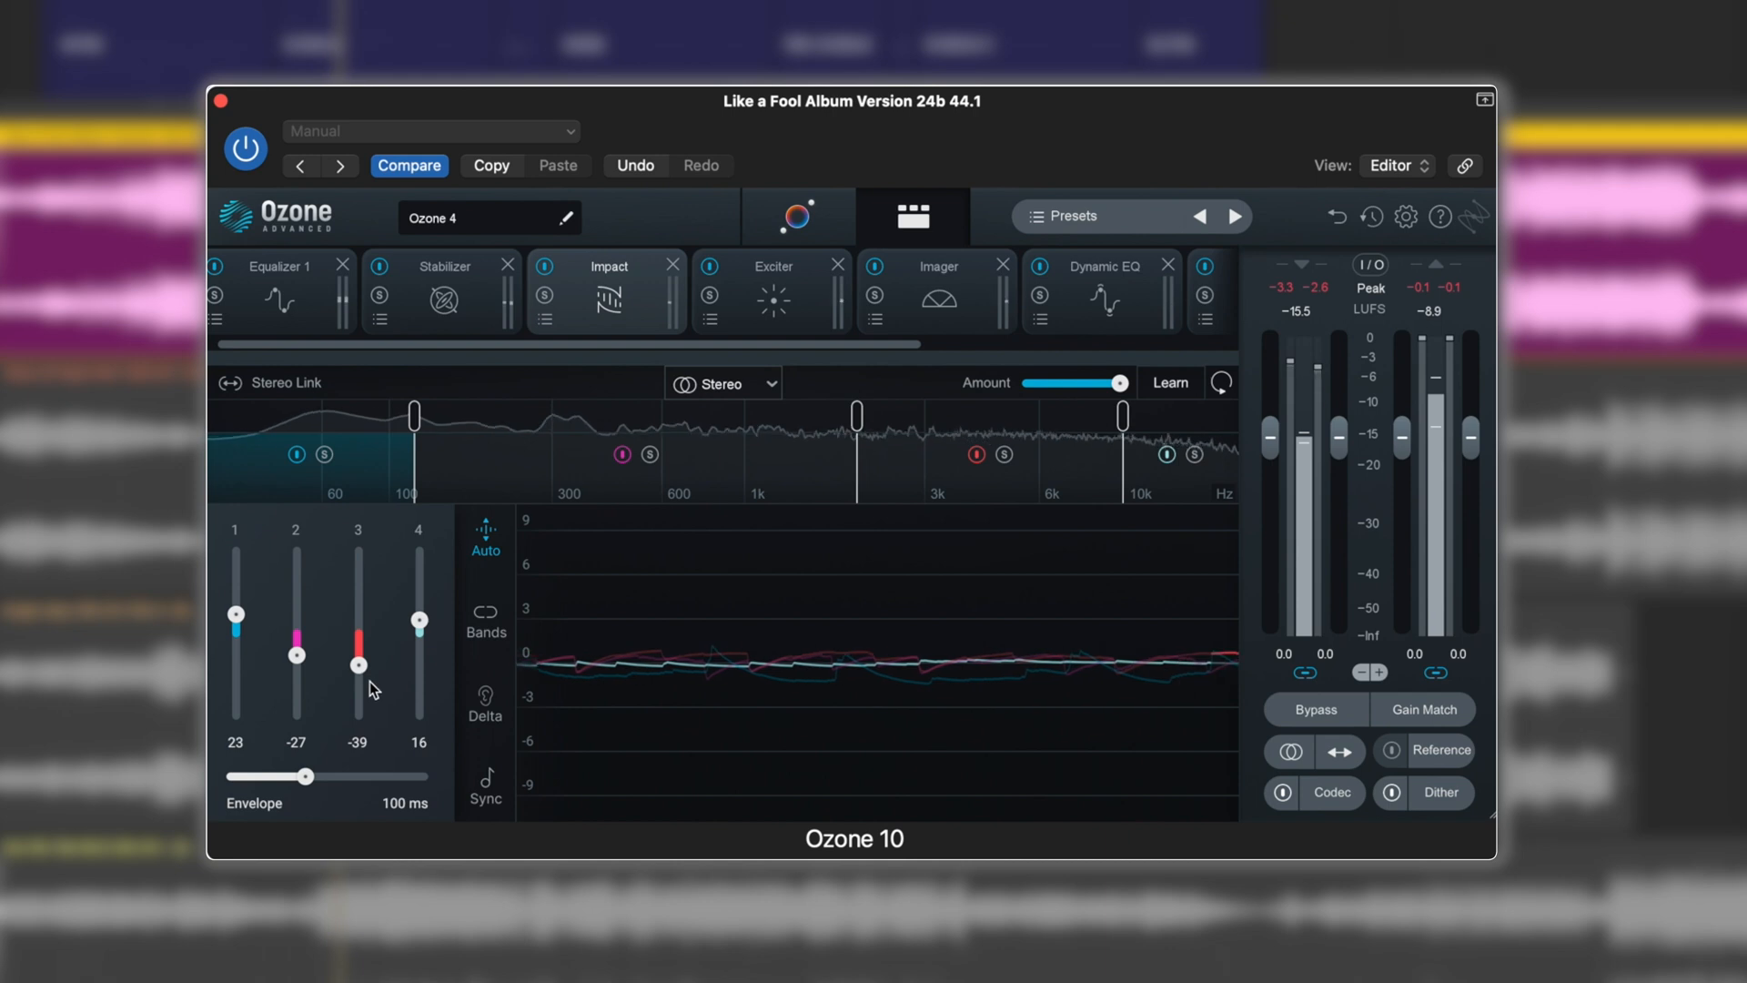
mouse_move(358, 665)
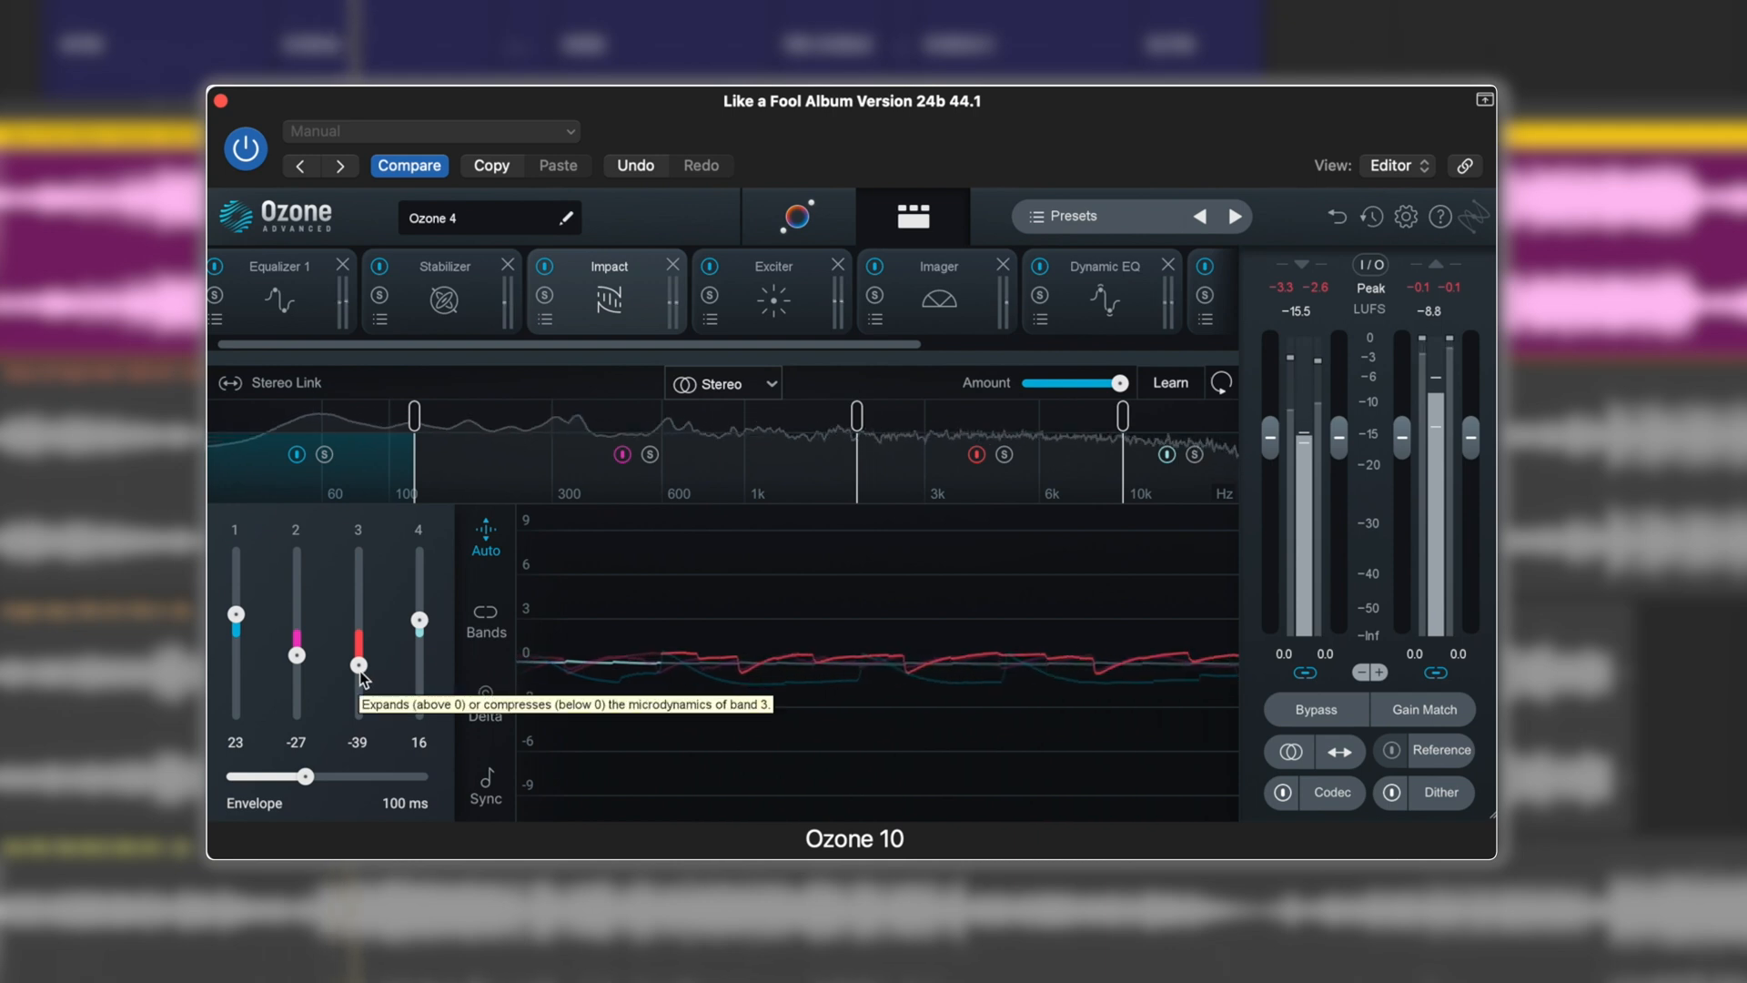
mouse_move(403, 805)
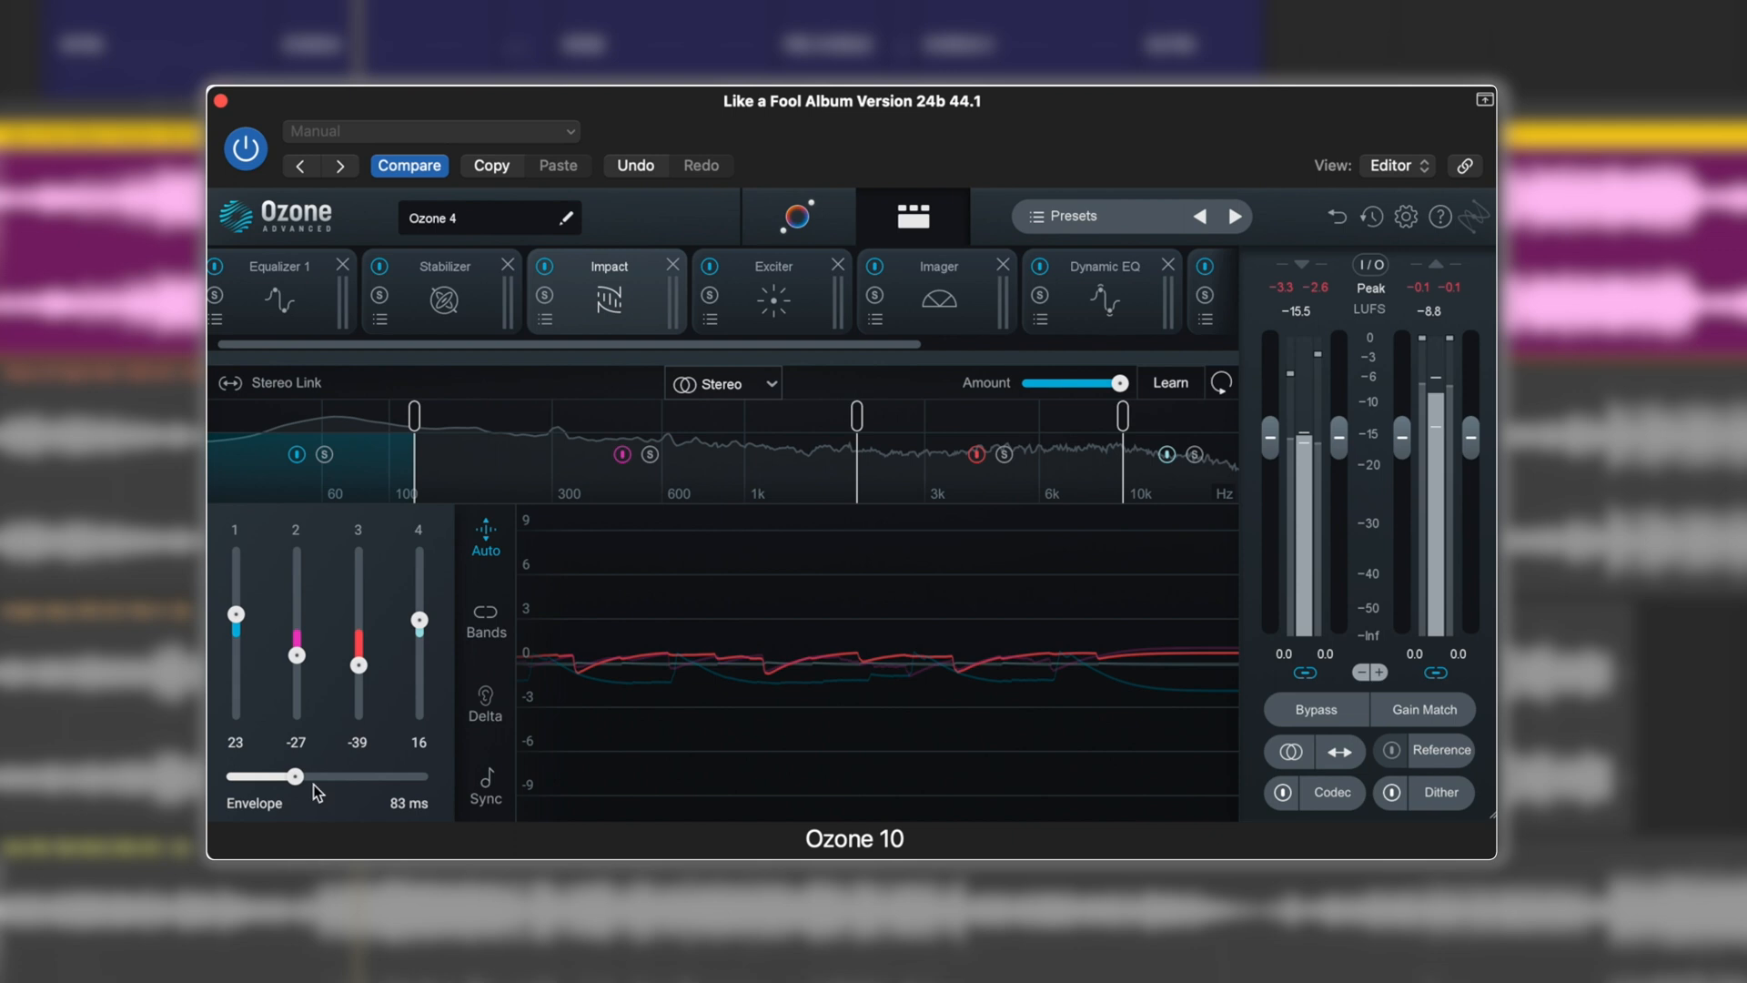
mouse_move(316, 791)
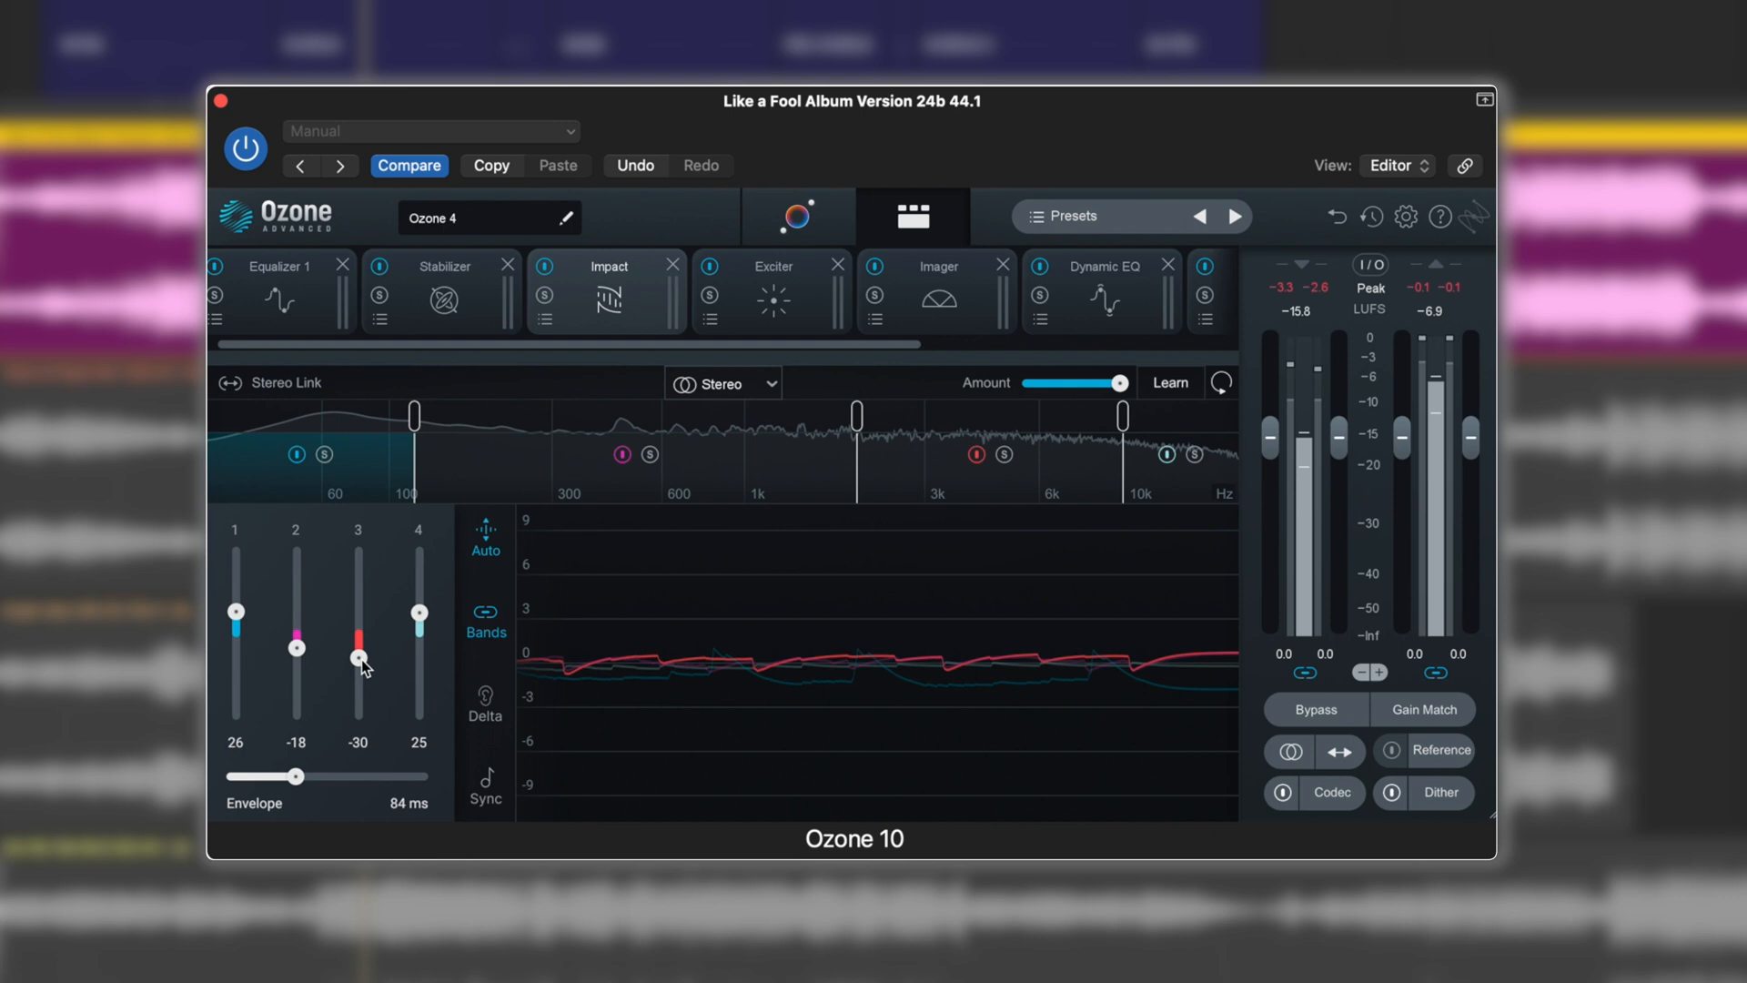
mouse_move(485, 701)
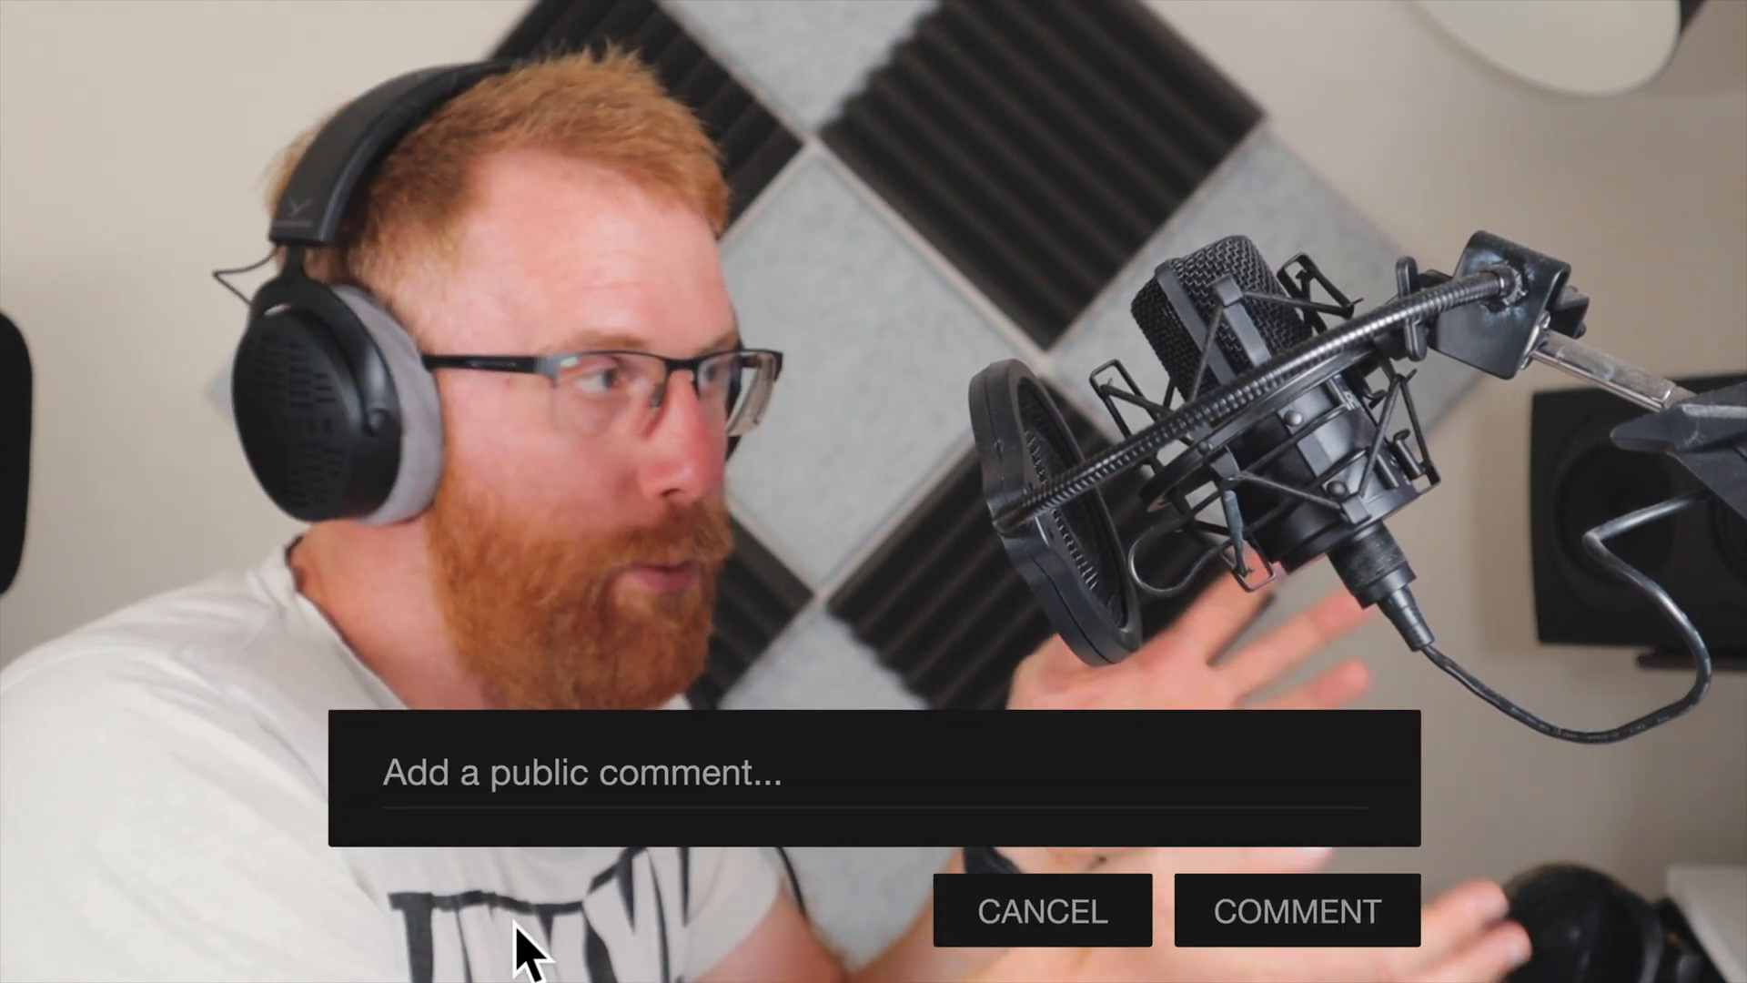
text(That visualiser is goi)
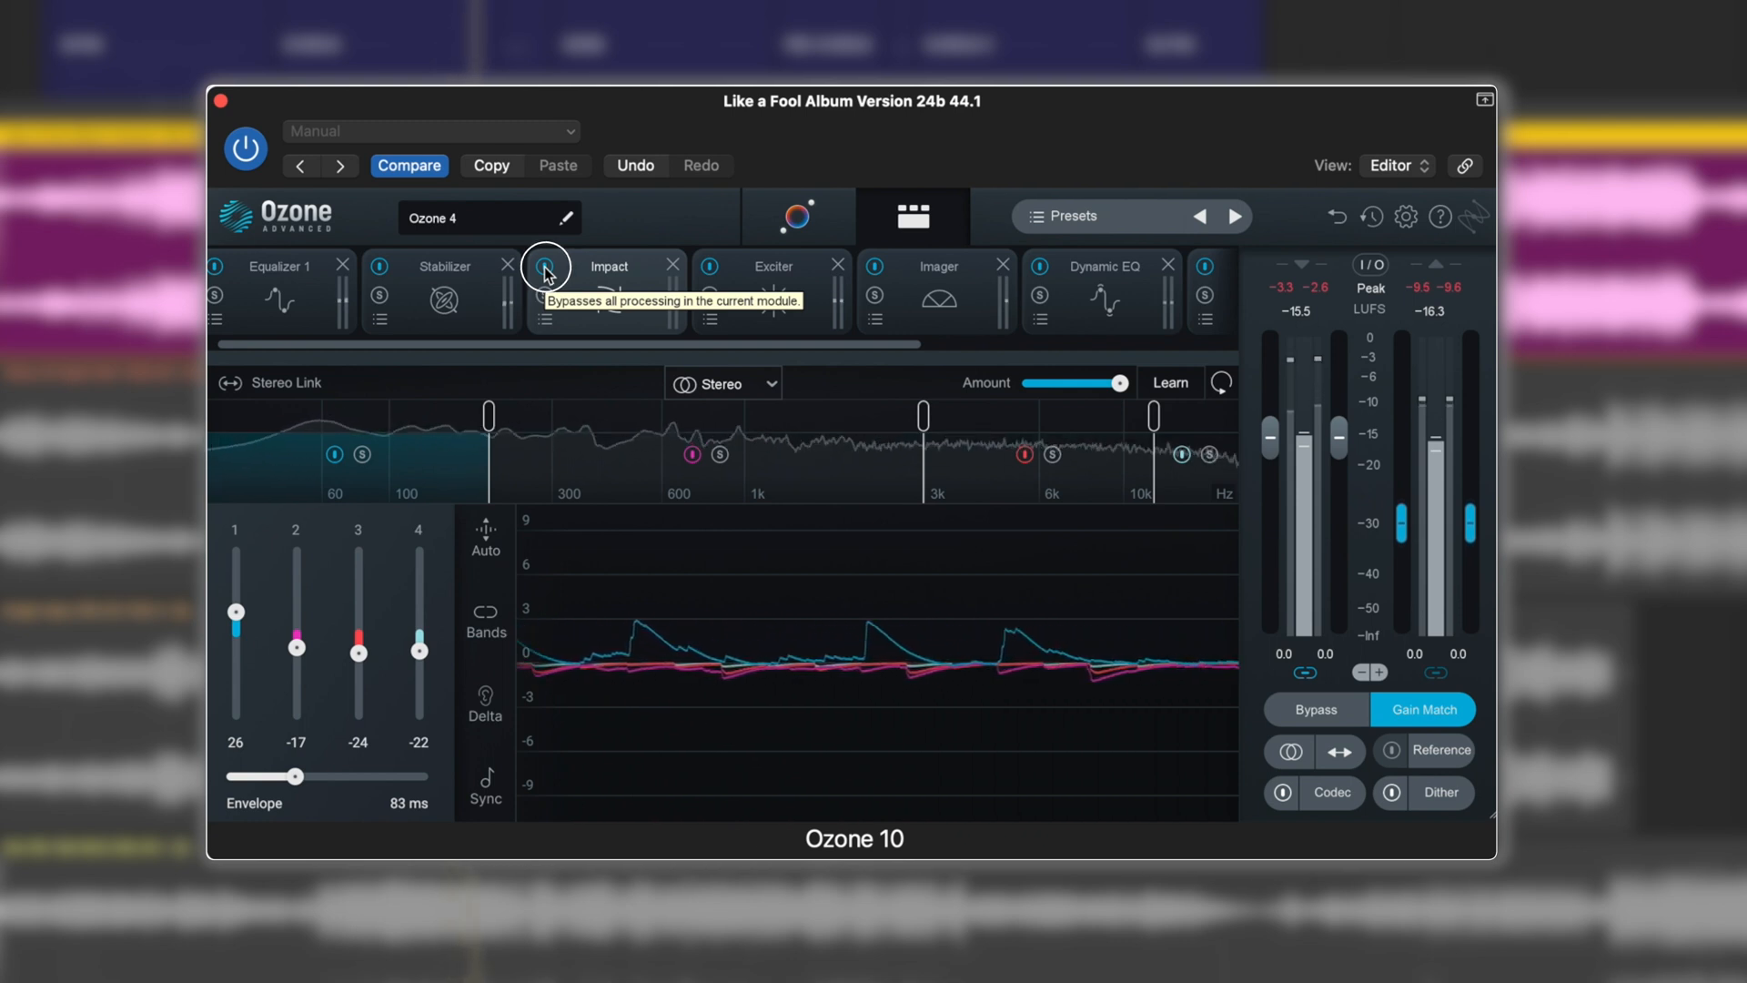
Toggle the Impact module's bypass to A/B its 26, -17, -24, -22 settings.
click(545, 265)
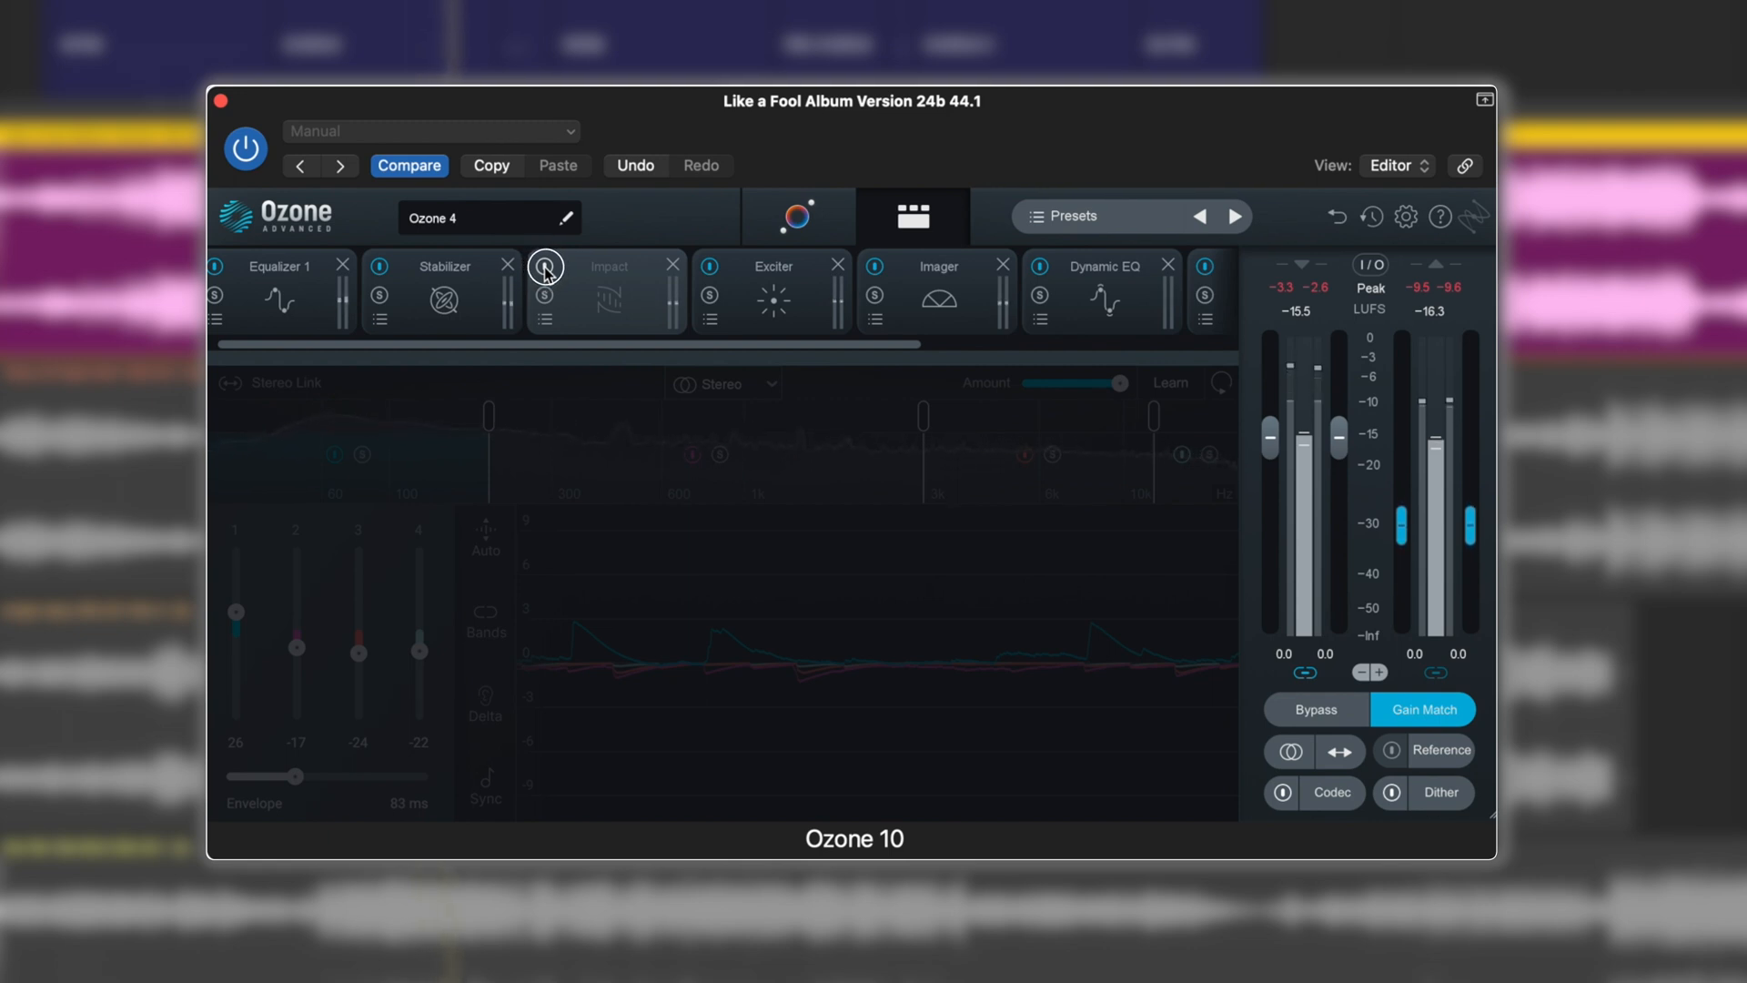
click(545, 267)
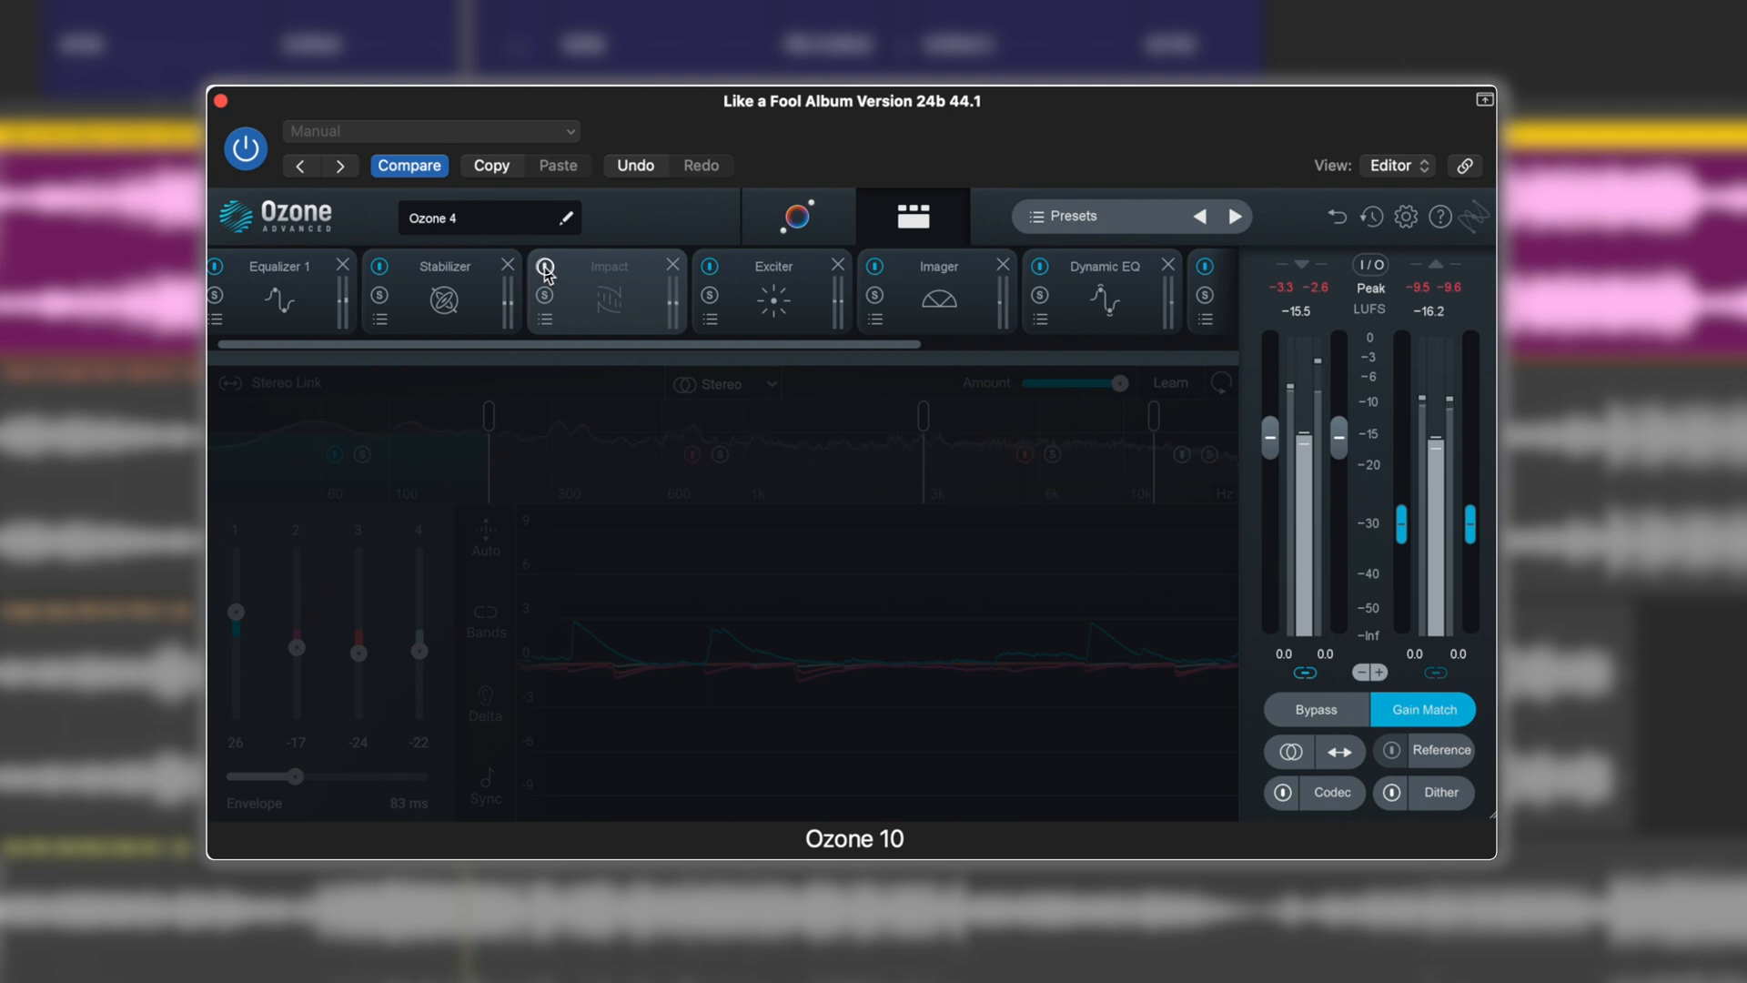